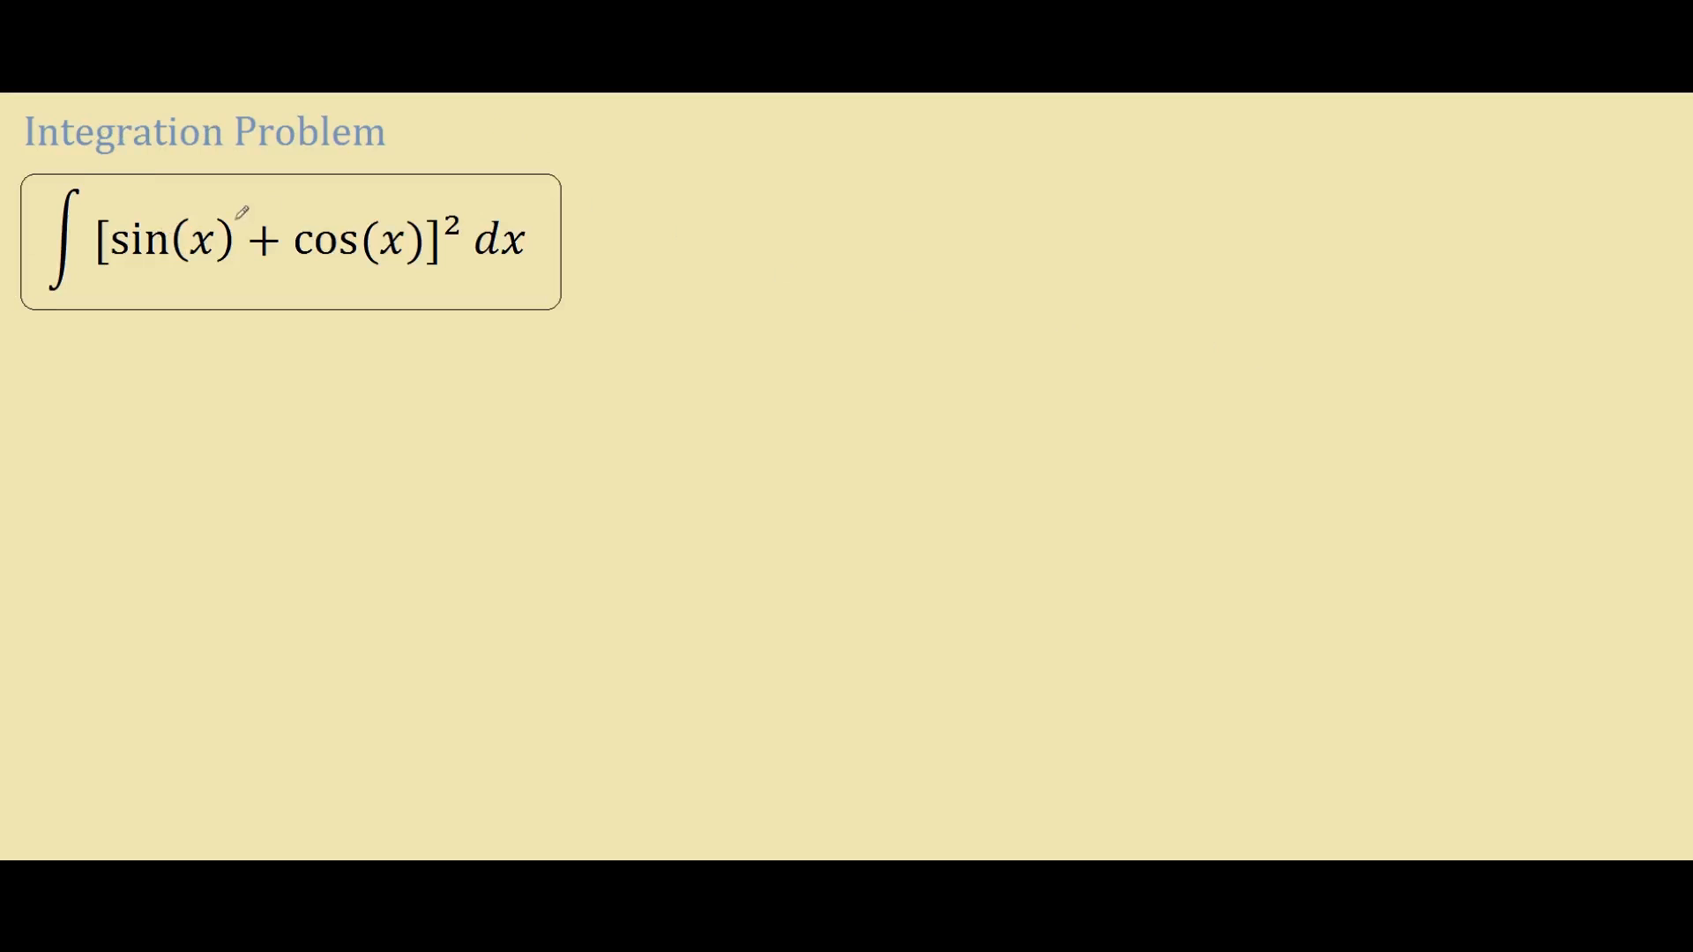
{"action": "mouse_move", "coordinate": [203, 186]}
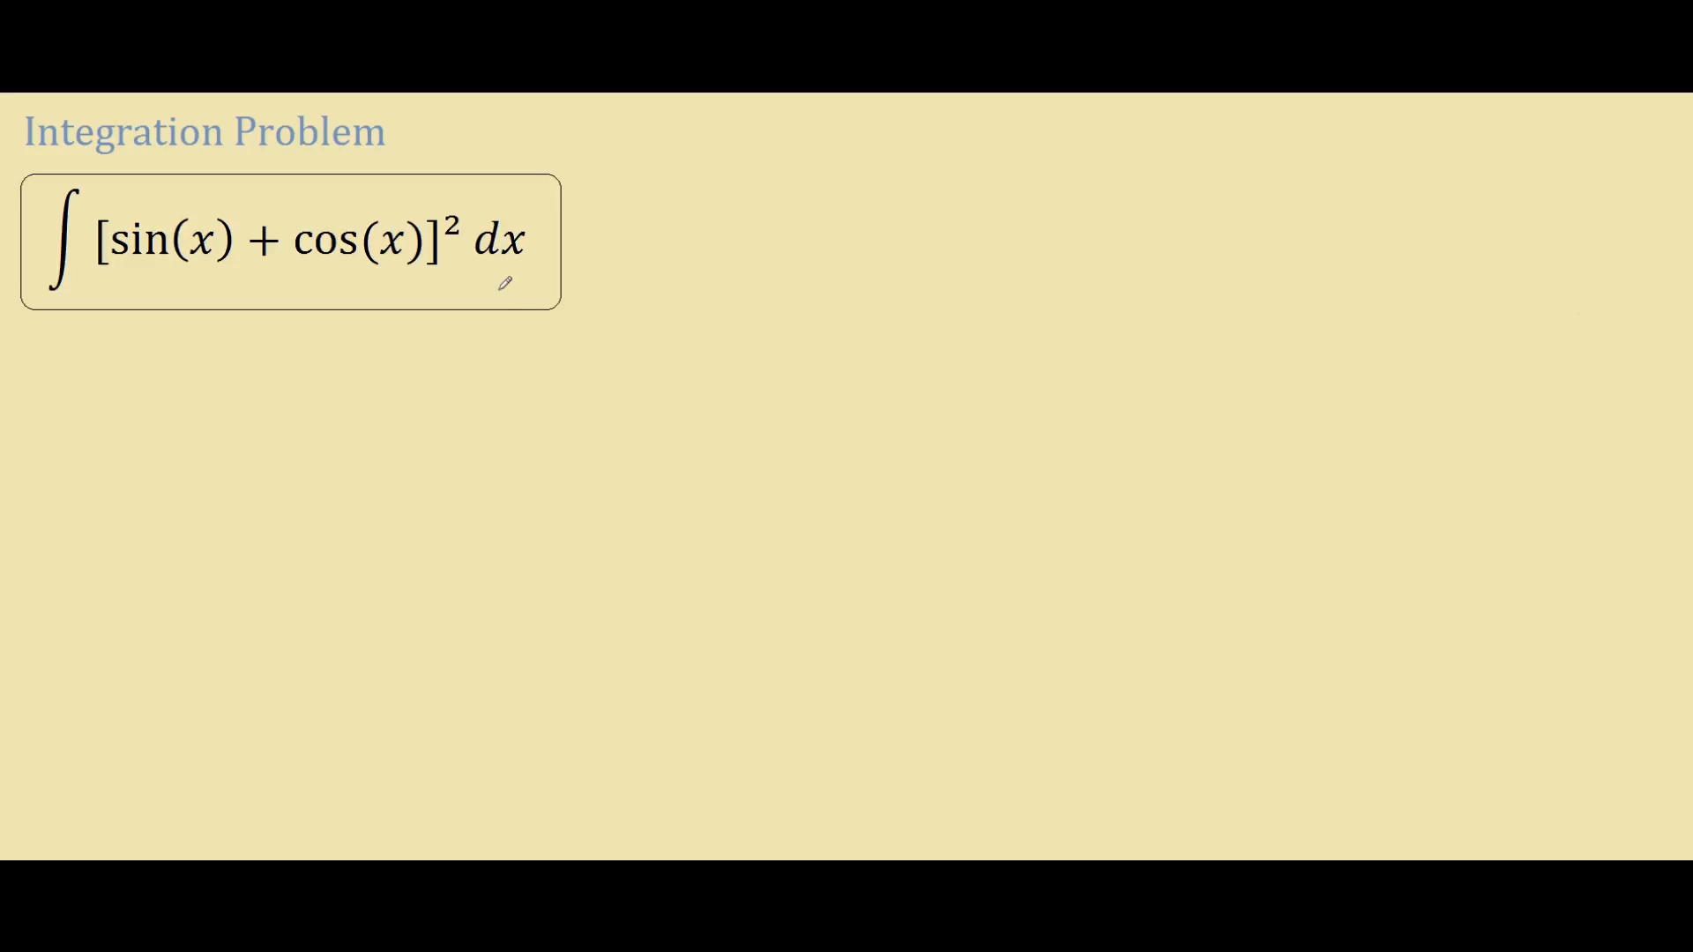
{"action": "mouse_move", "coordinate": [714, 250]}
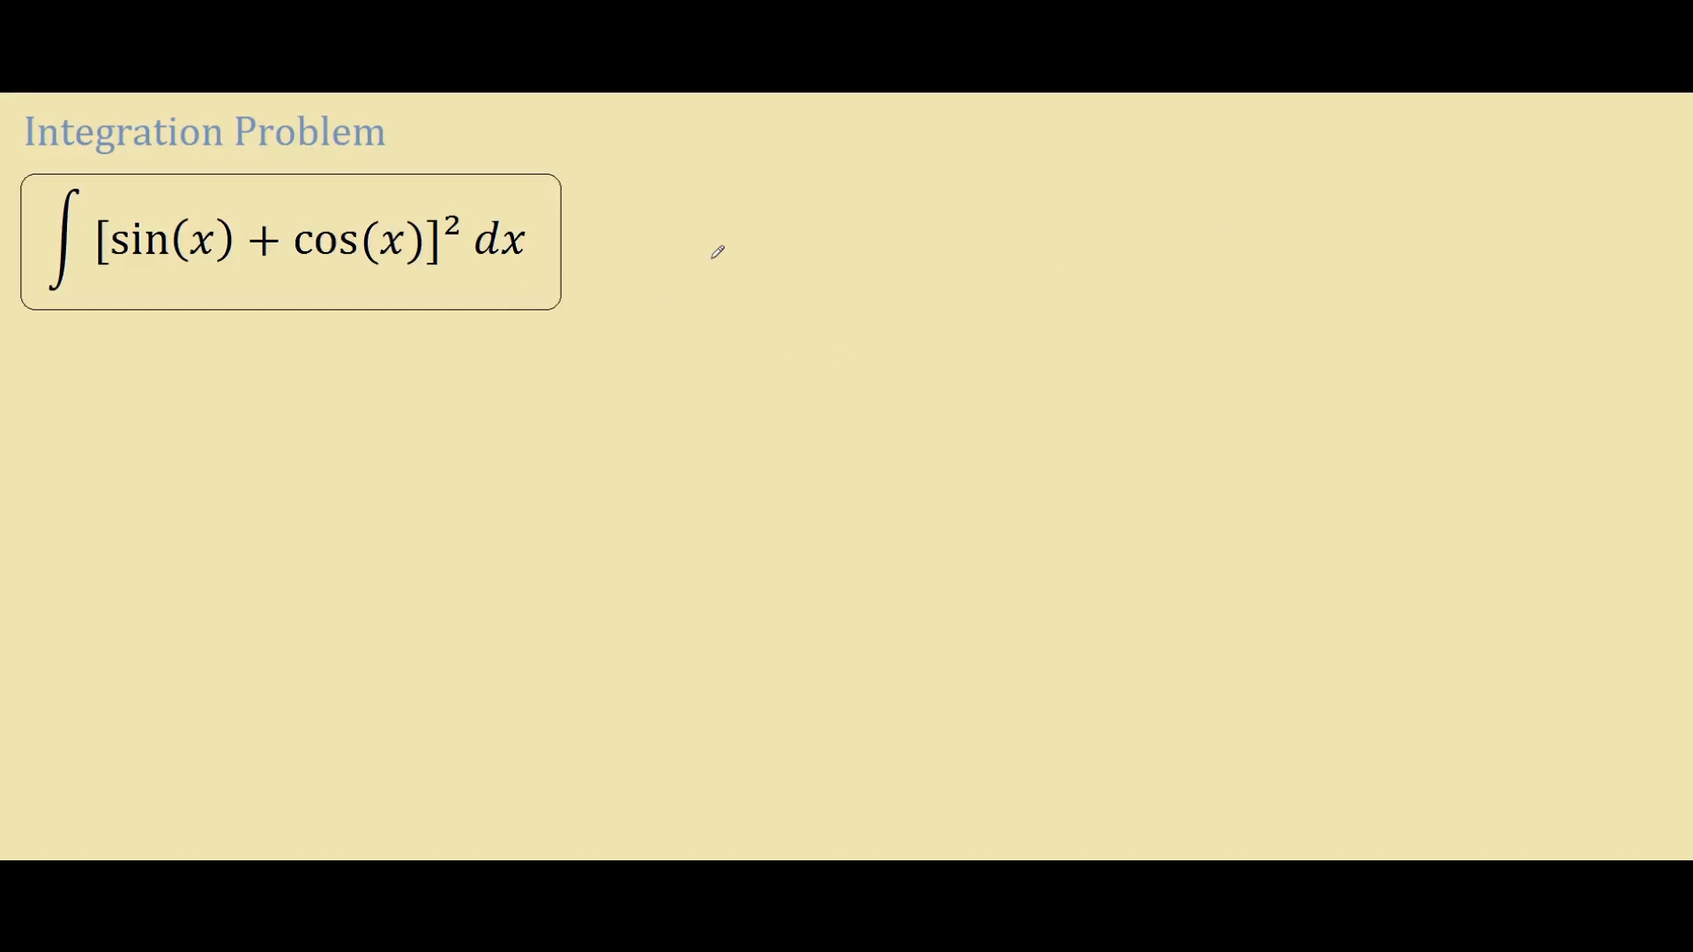
{"action": "mouse_move", "coordinate": [1182, 289]}
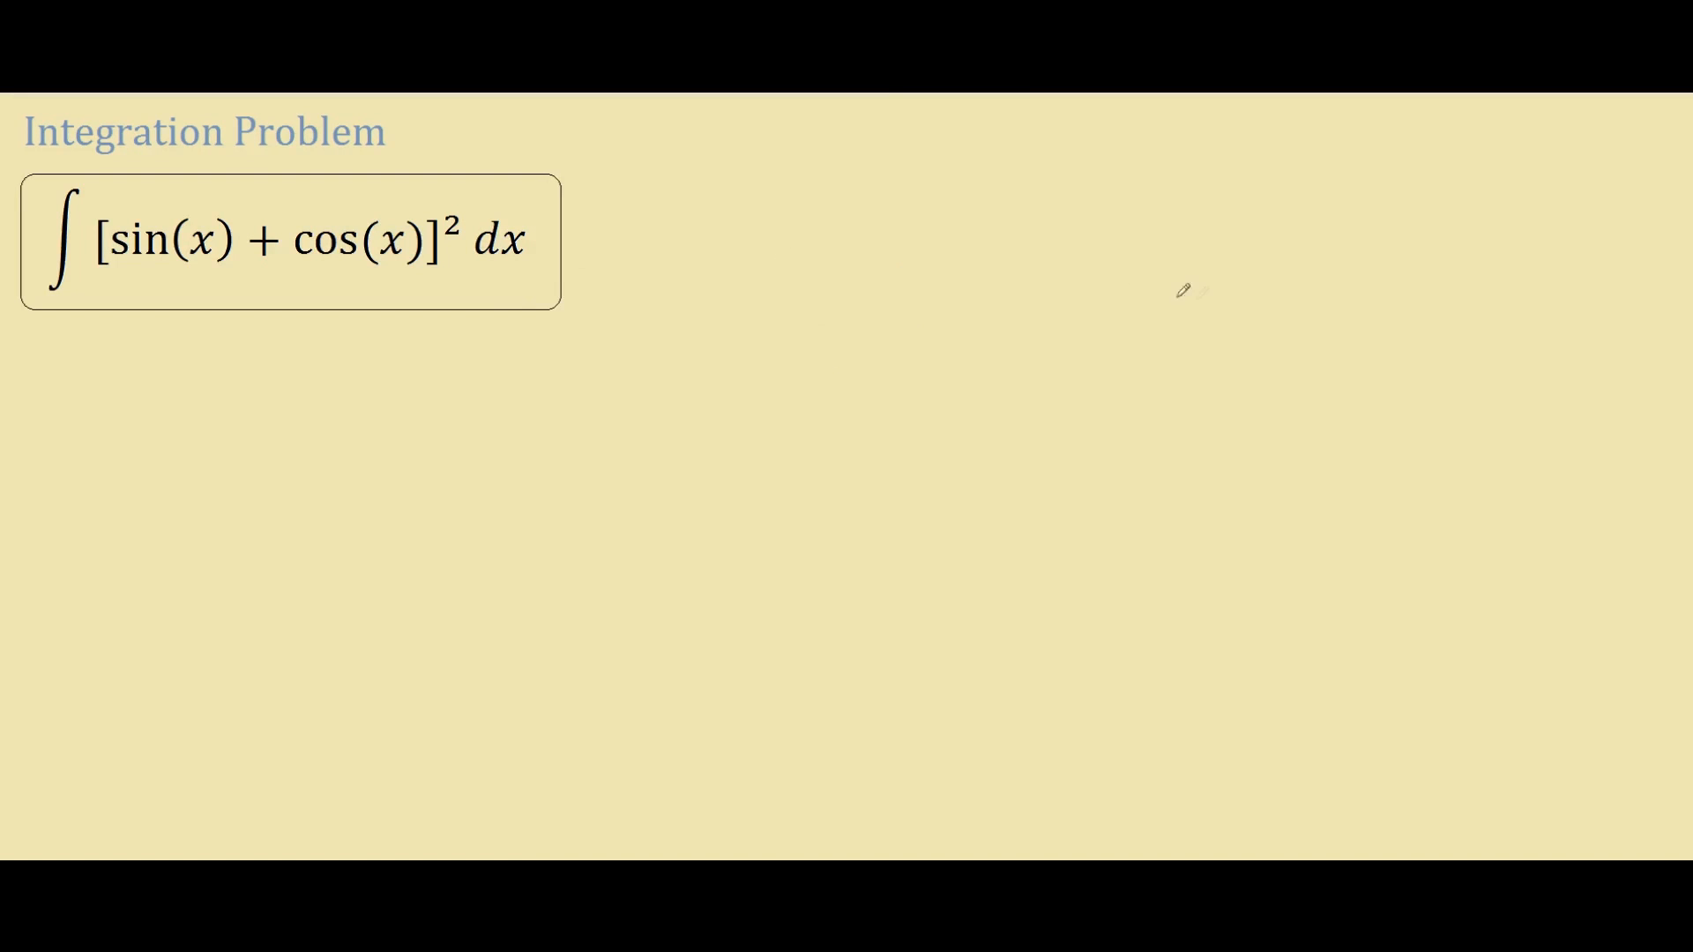
{"action": "mouse_move", "coordinate": [1391, 324]}
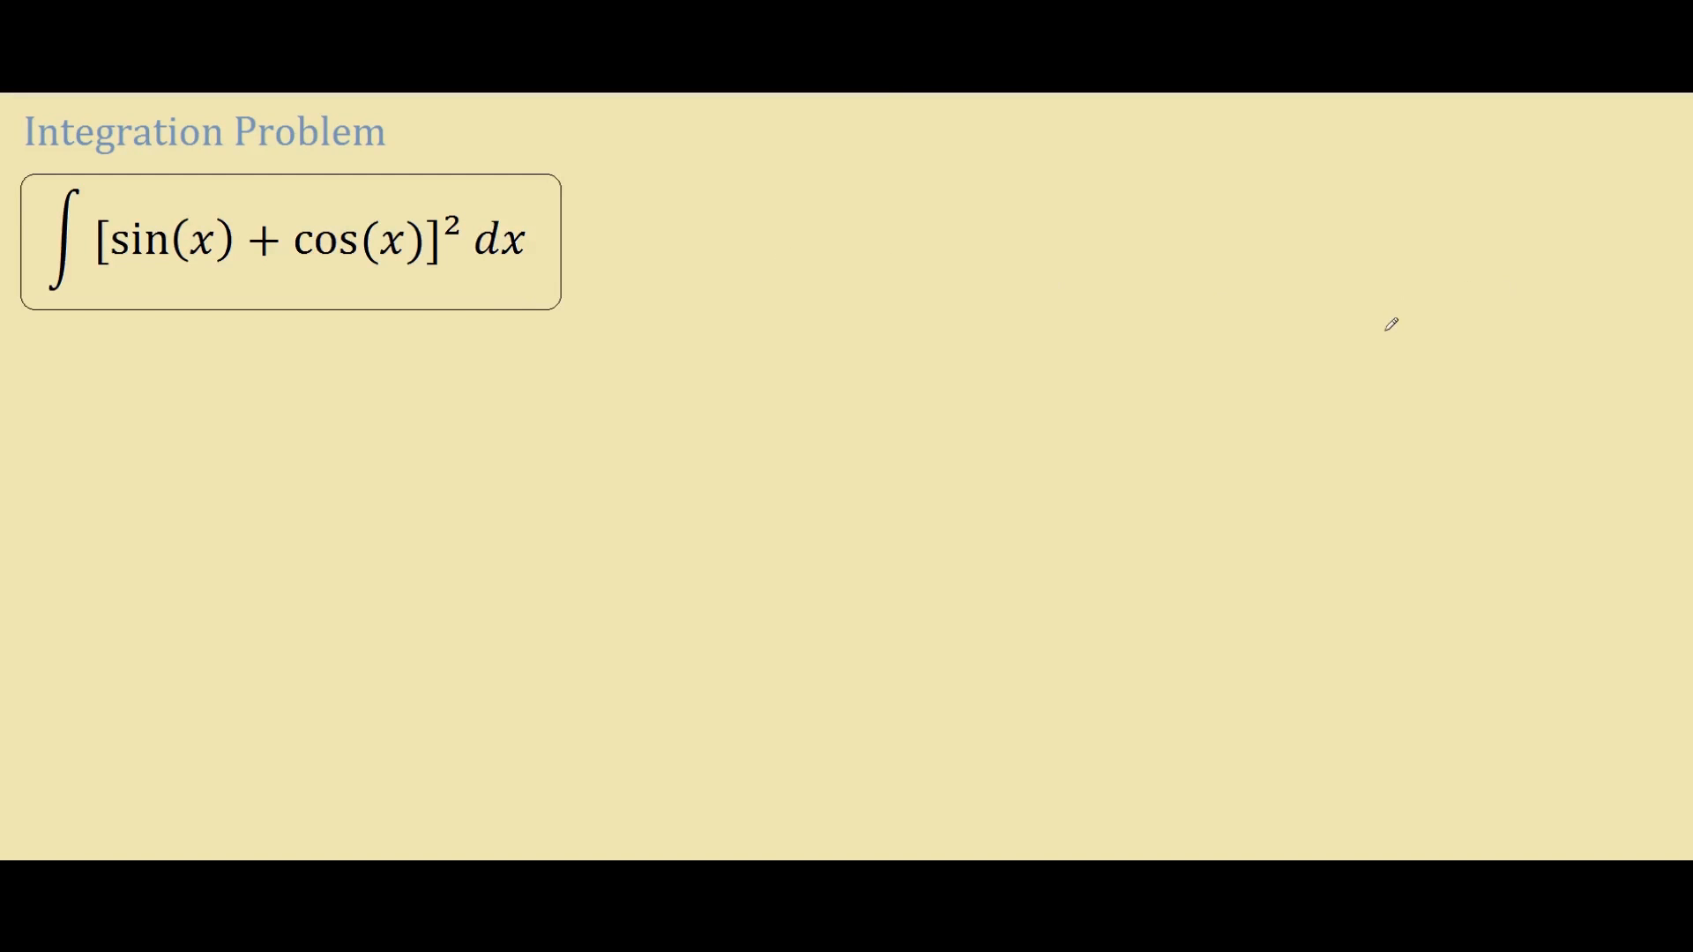
{"action": "mouse_move", "coordinate": [1292, 277]}
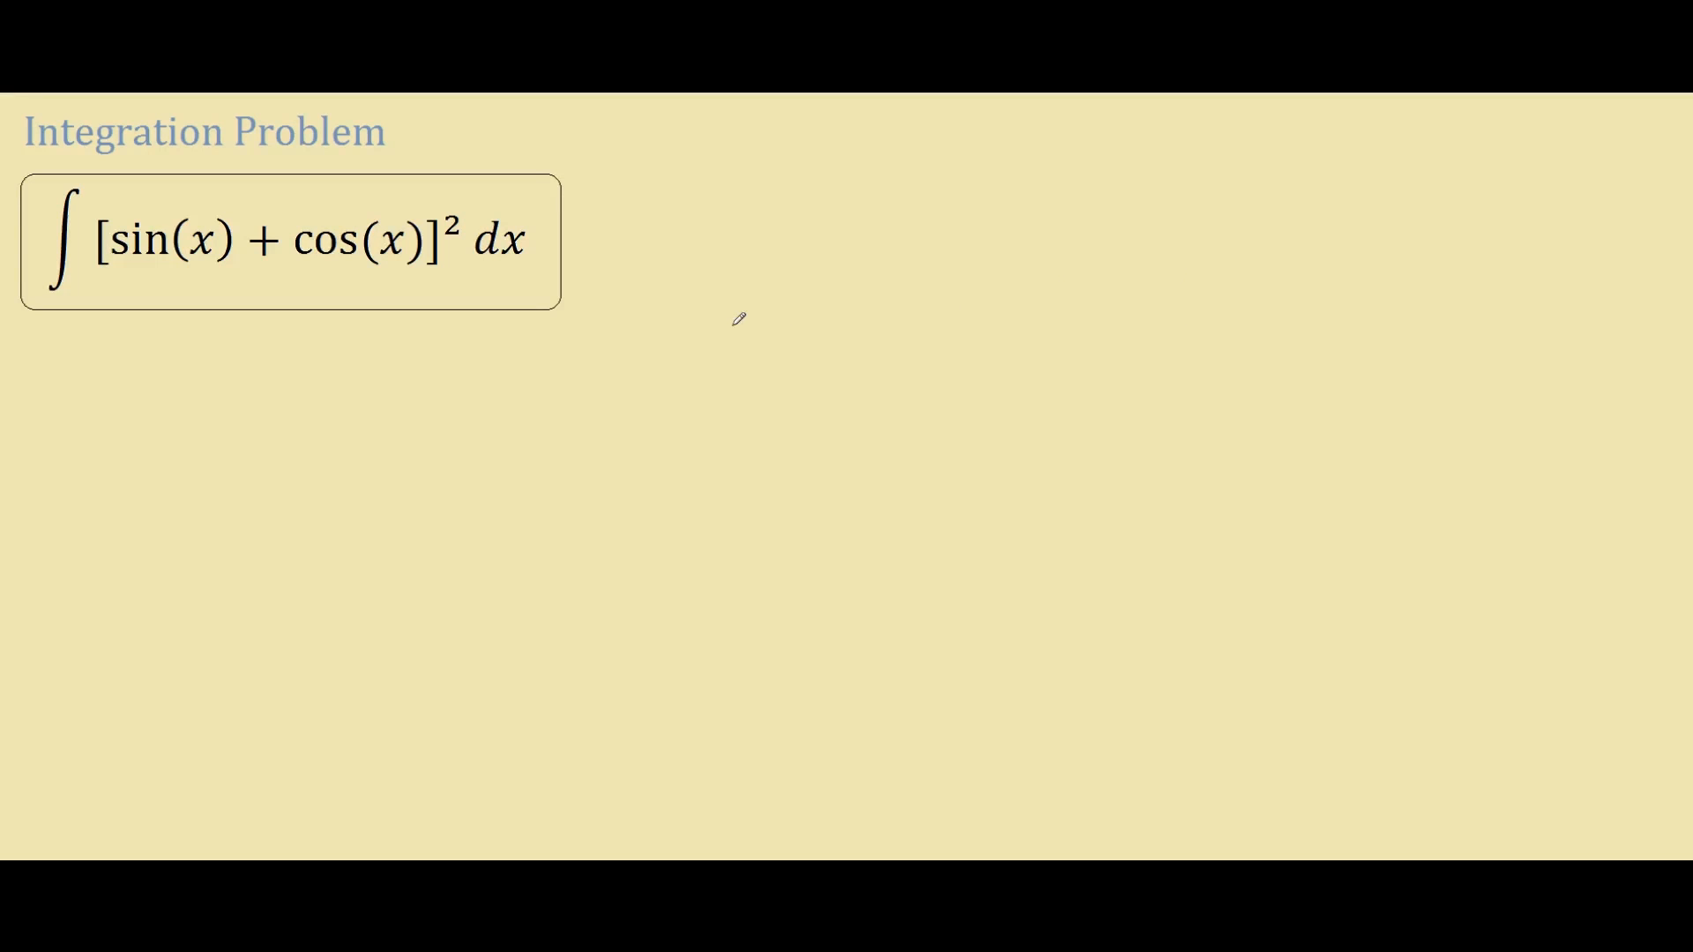
{"action": "mouse_move", "coordinate": [474, 274]}
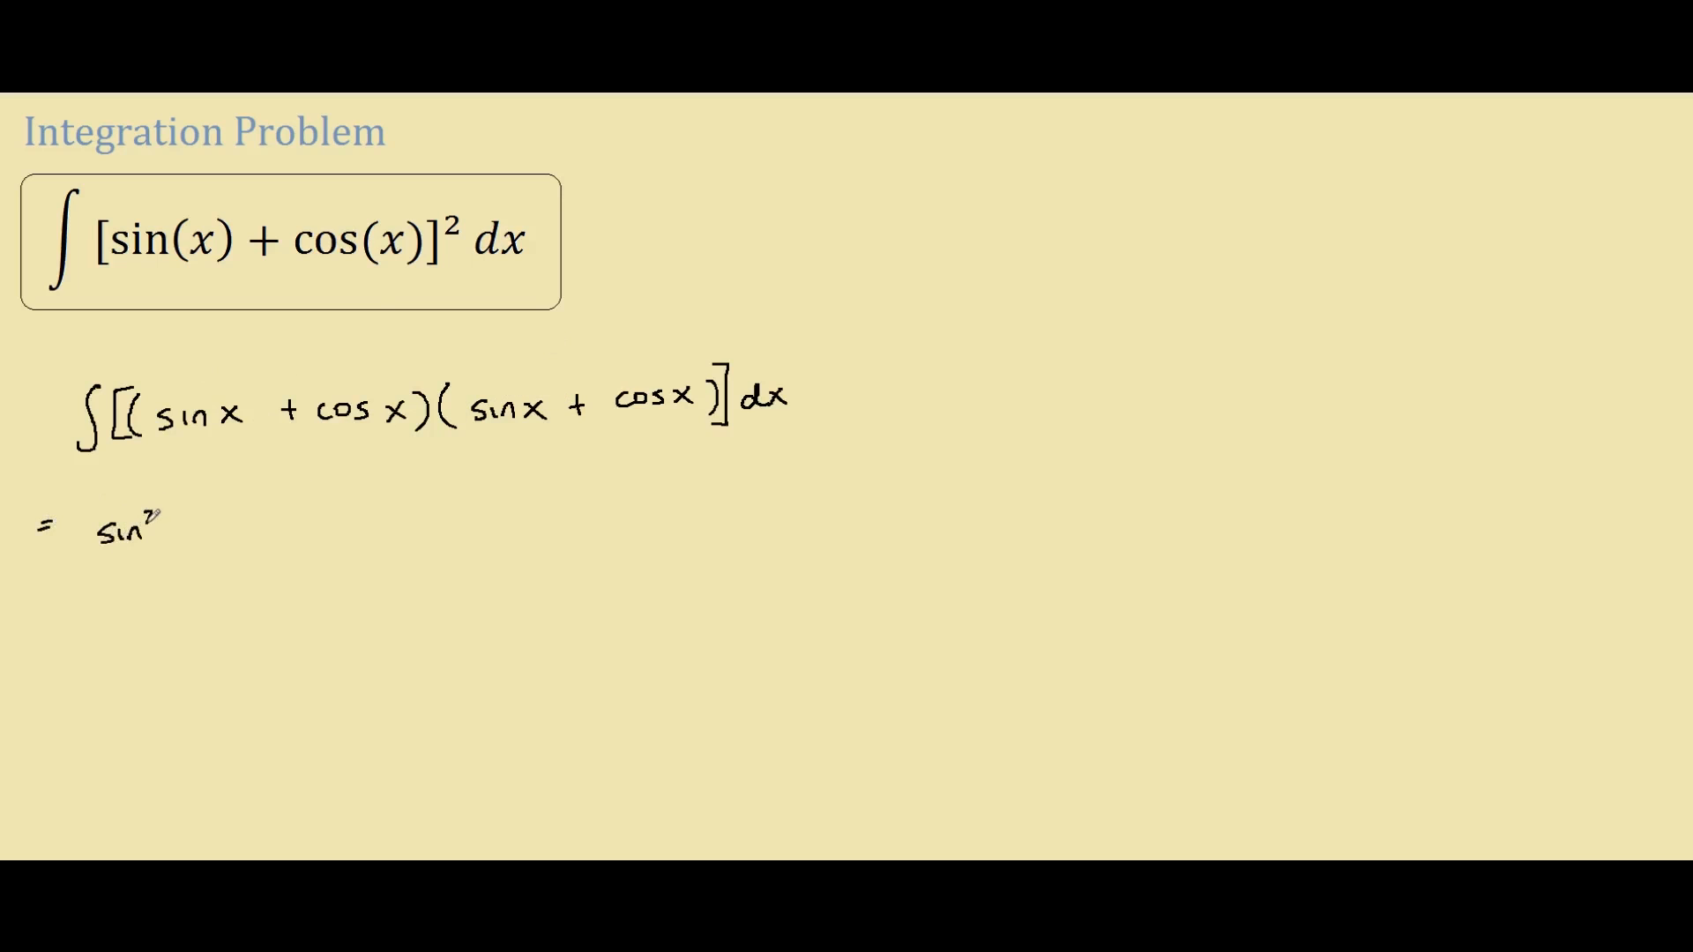
{"action": "type", "text": "x +"}
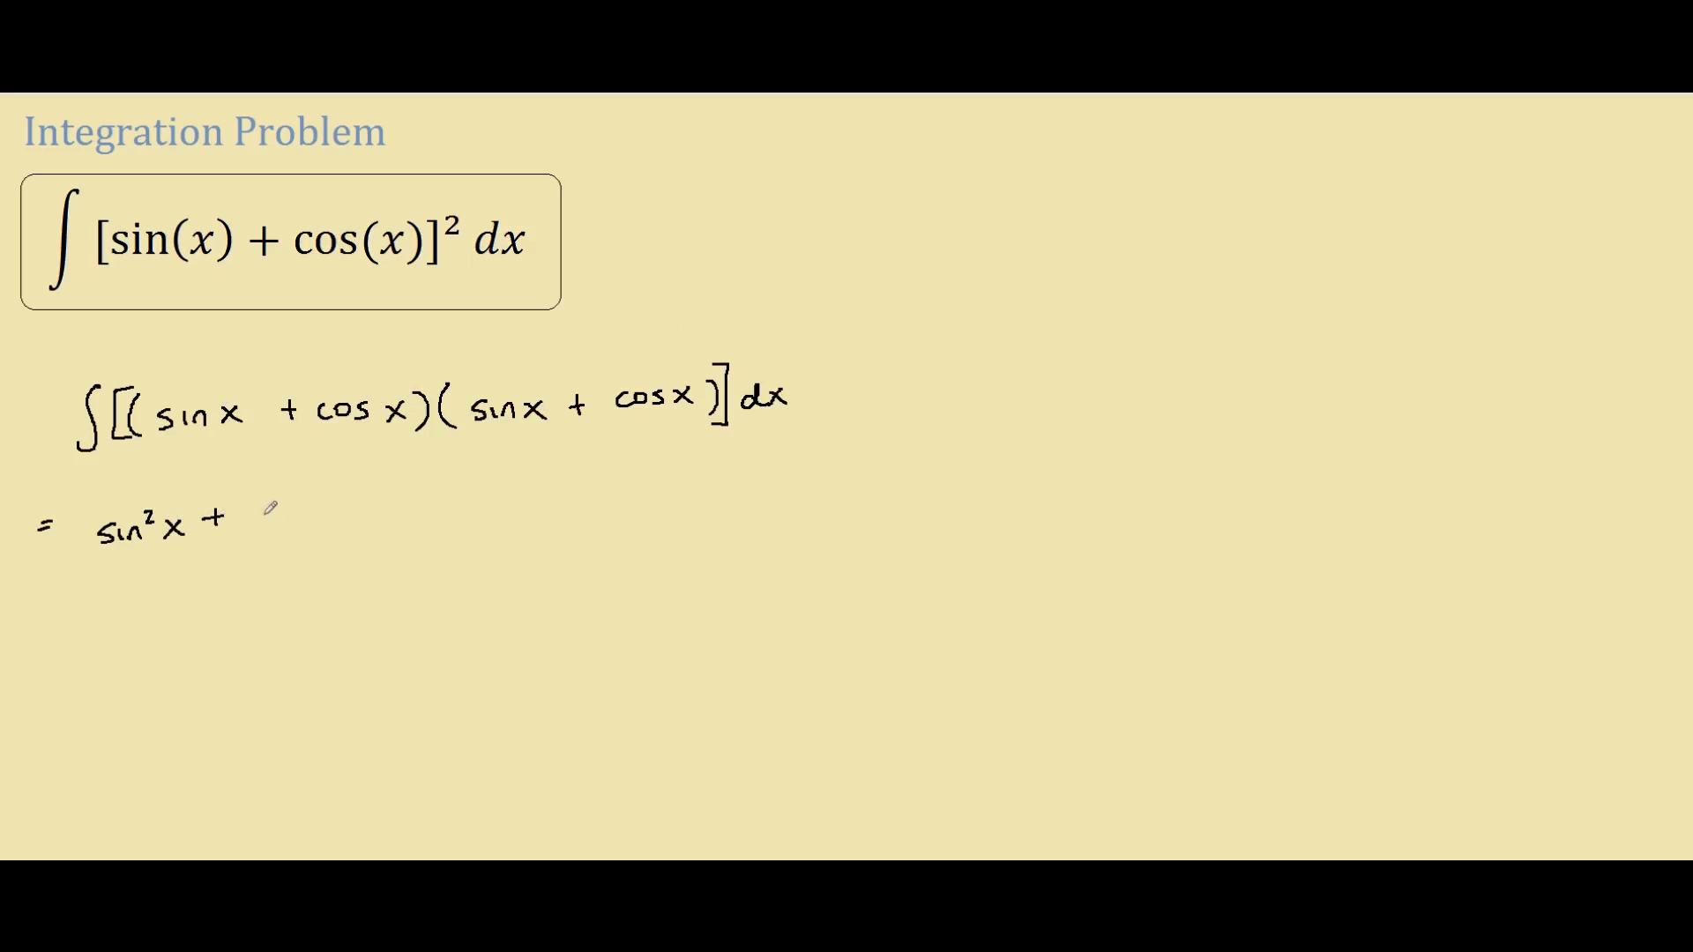
{"action": "type", "text": "2"}
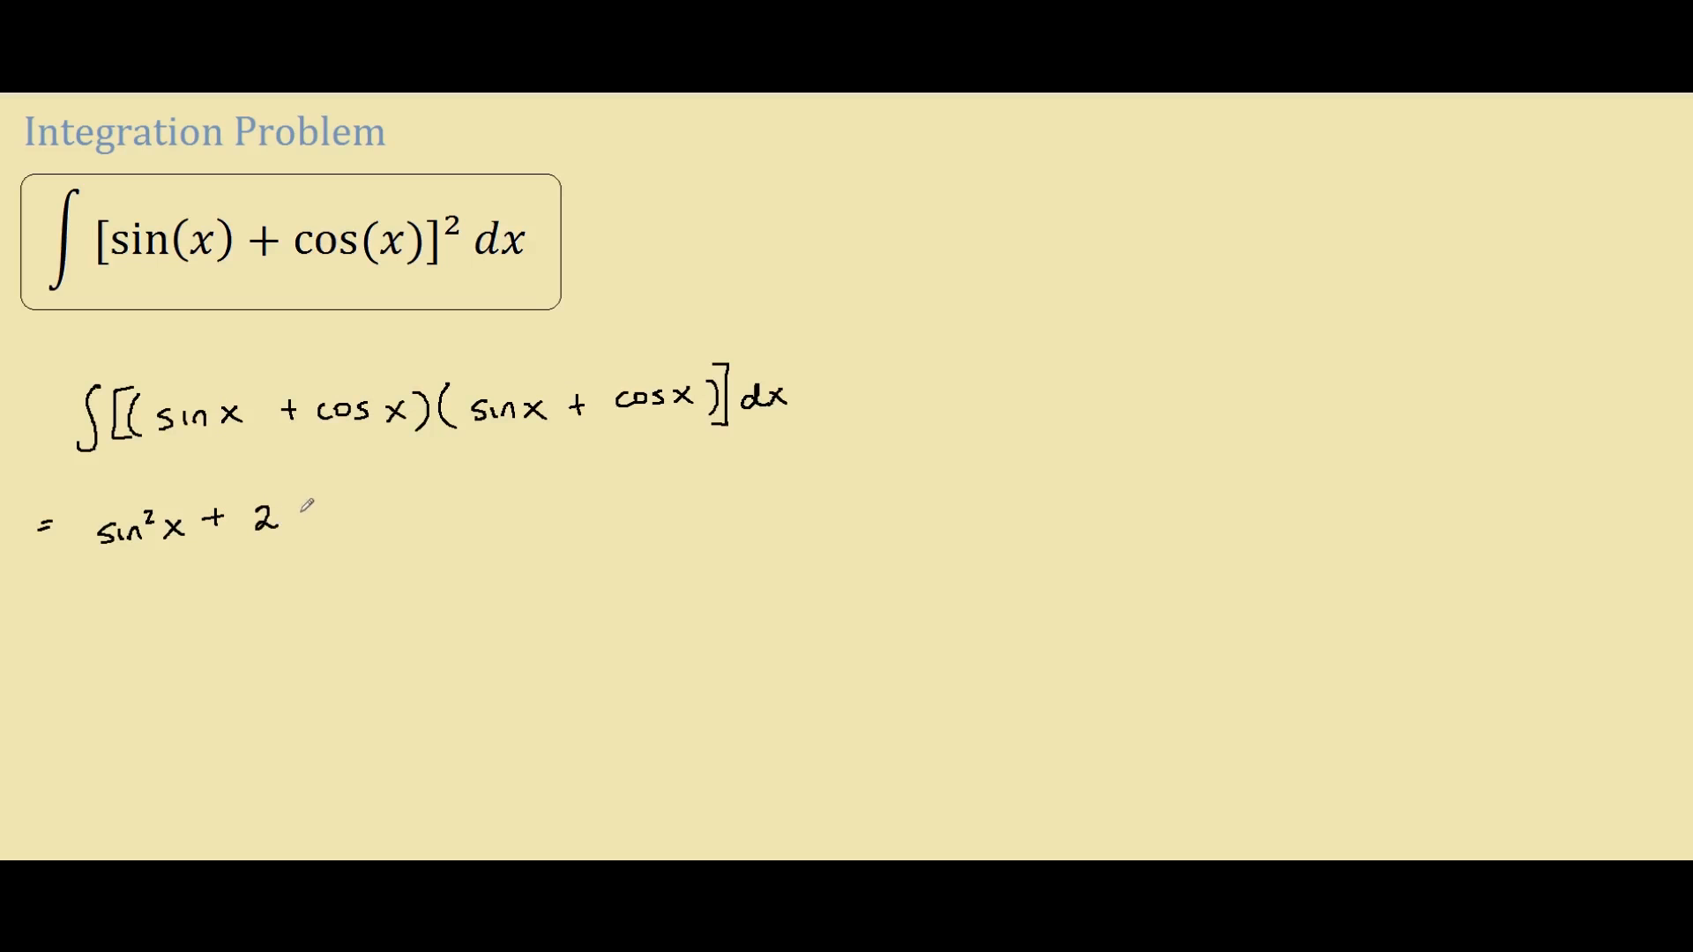
{"action": "type", "text": "sinx"}
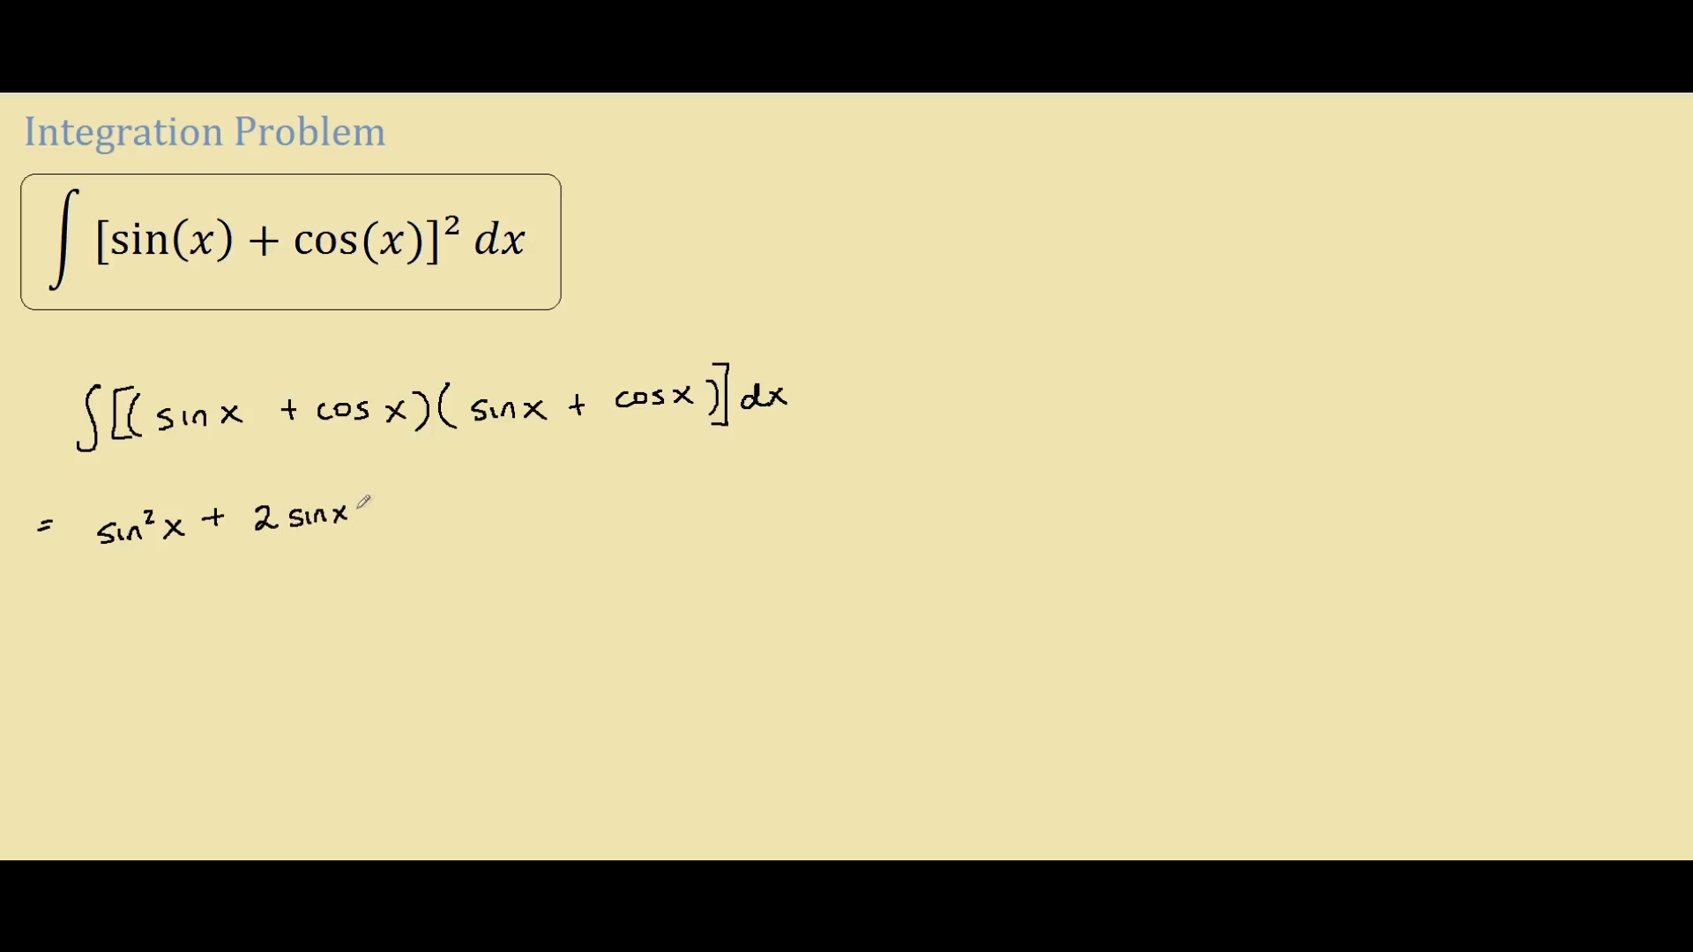
{"action": "type", "text": "cosx +"}
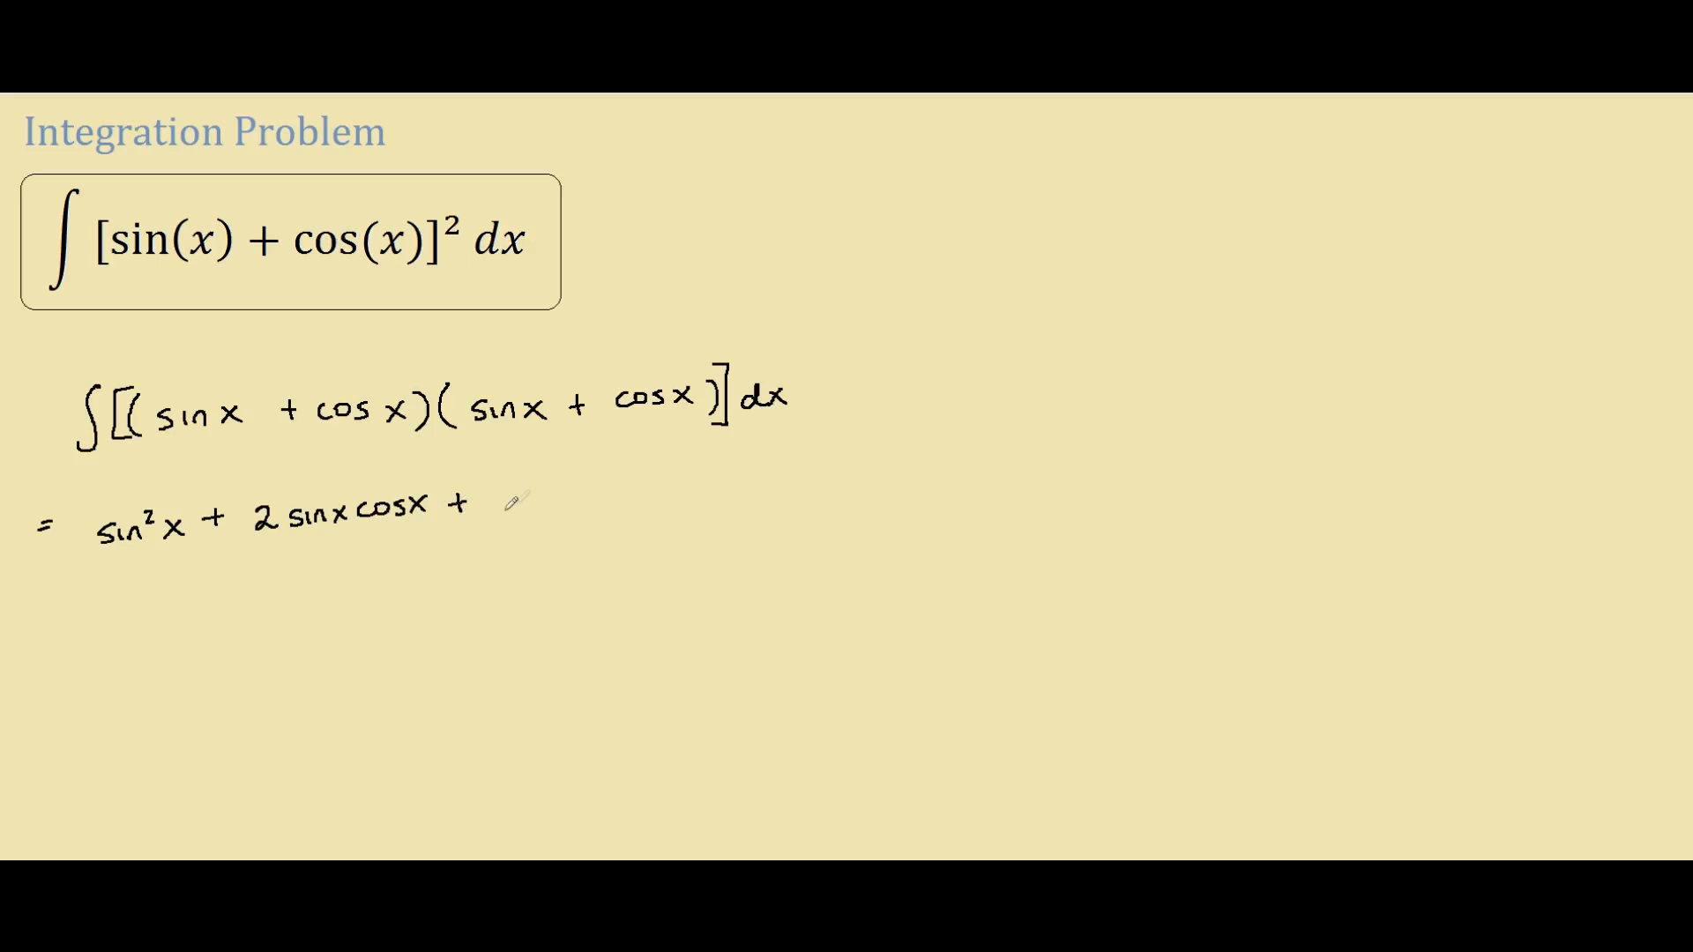
{"action": "type", "text": "cos^2x"}
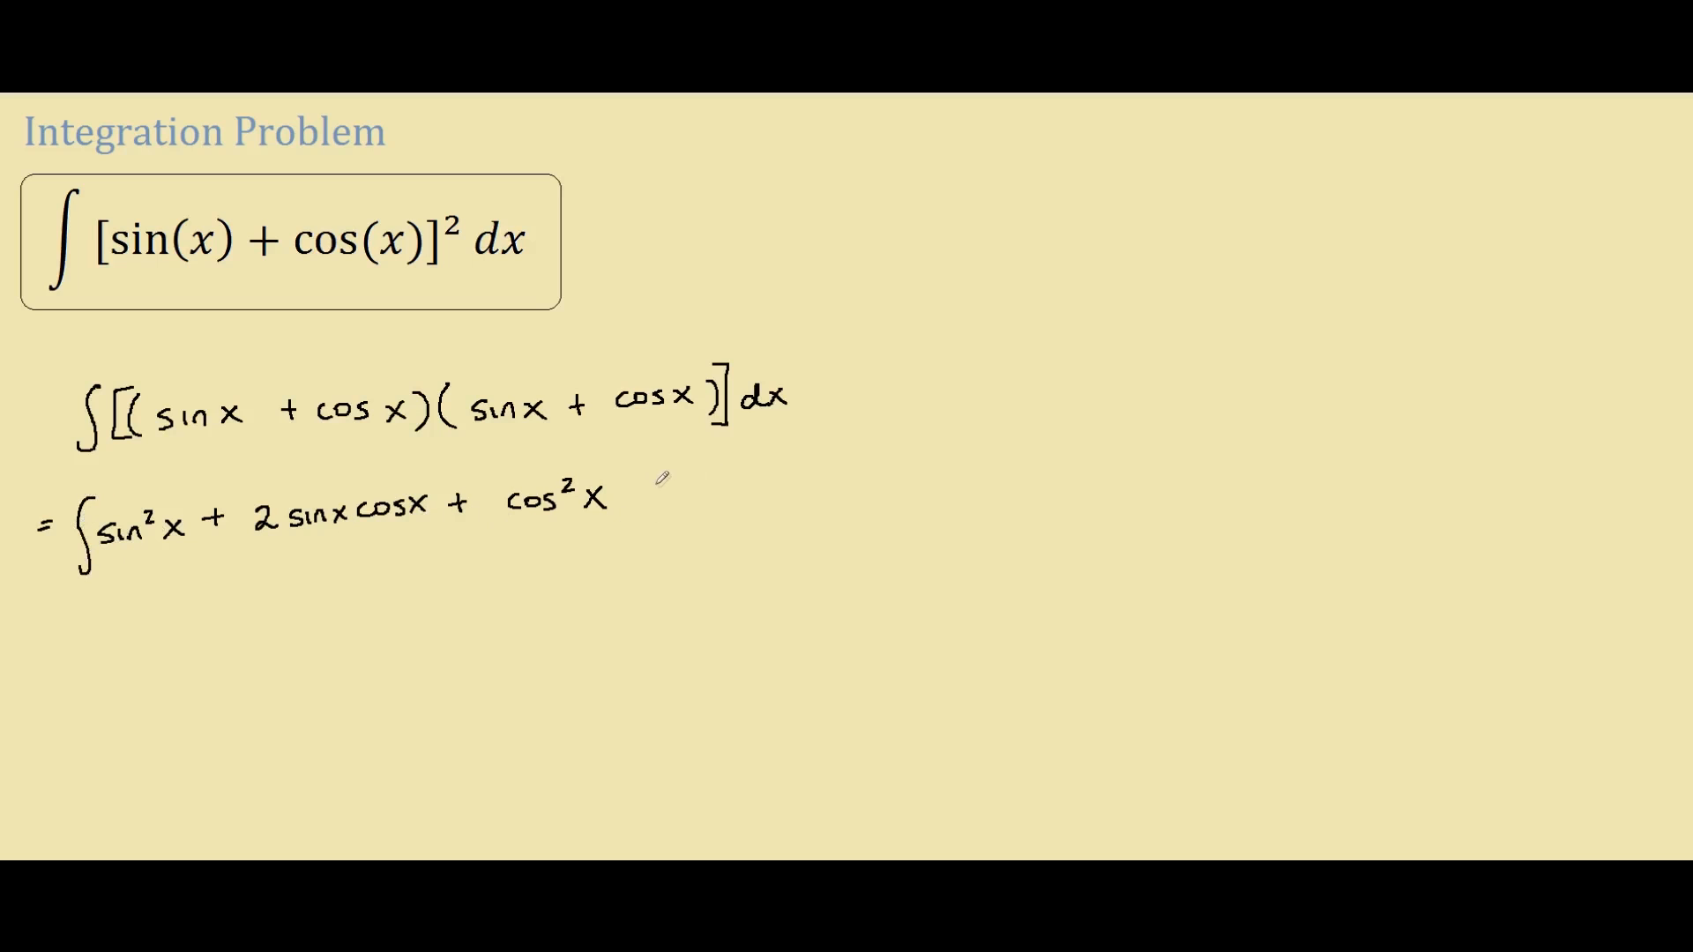
{"action": "type", "text": "dx"}
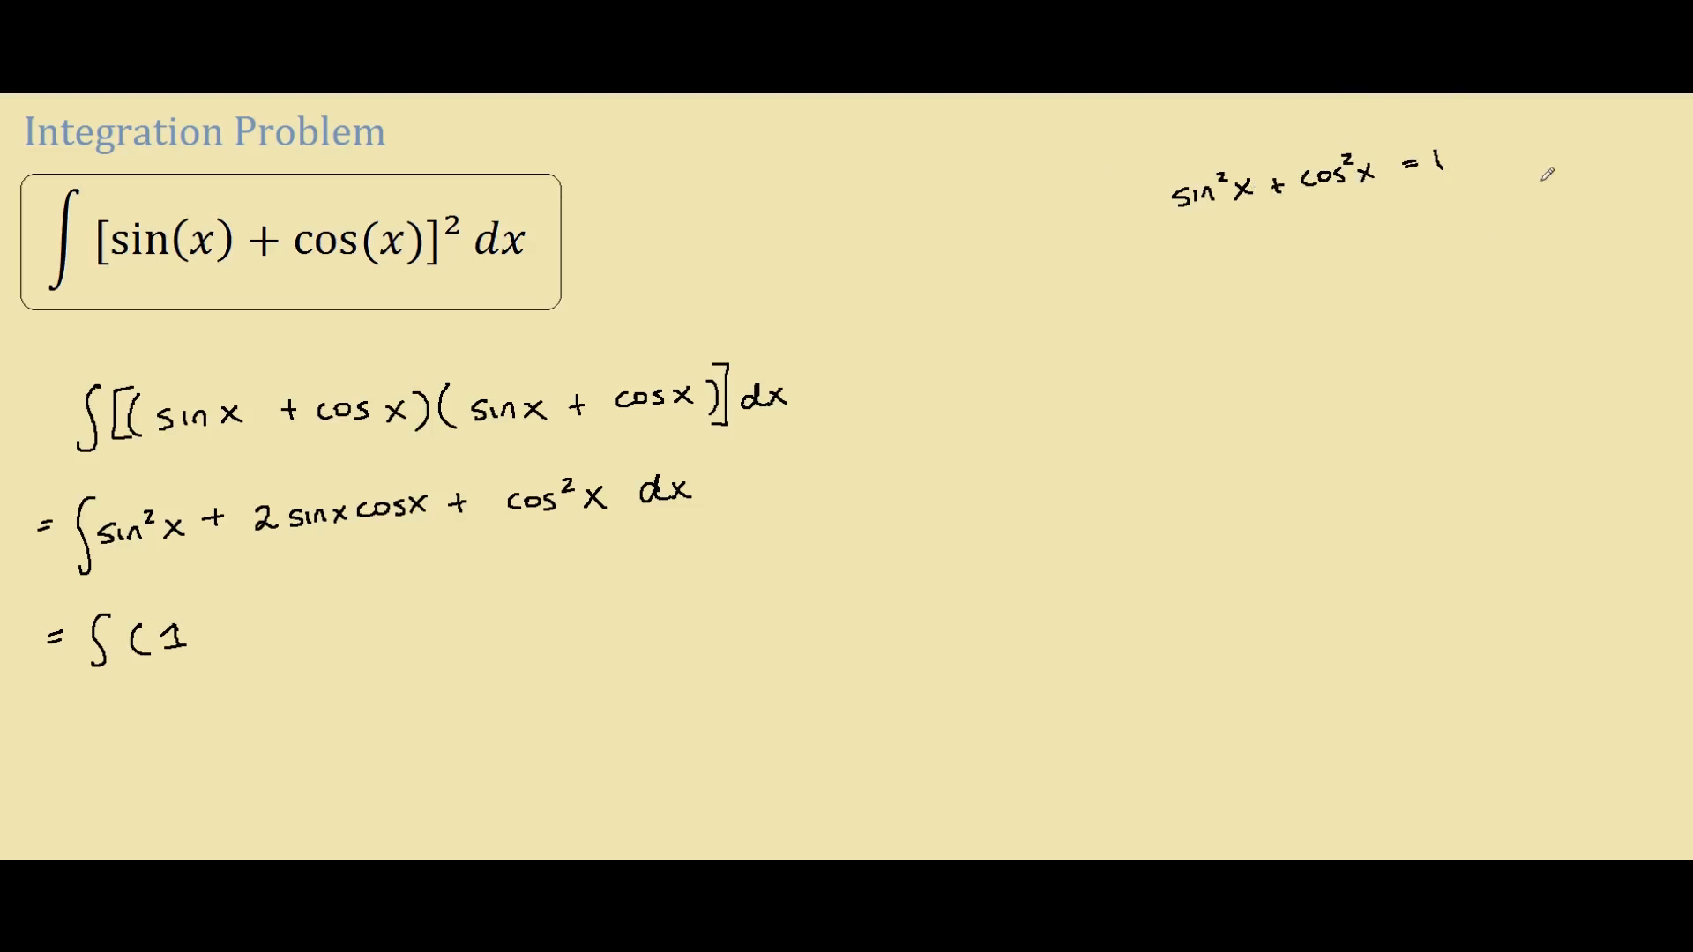
{"action": "mouse_move", "coordinate": [1483, 102]}
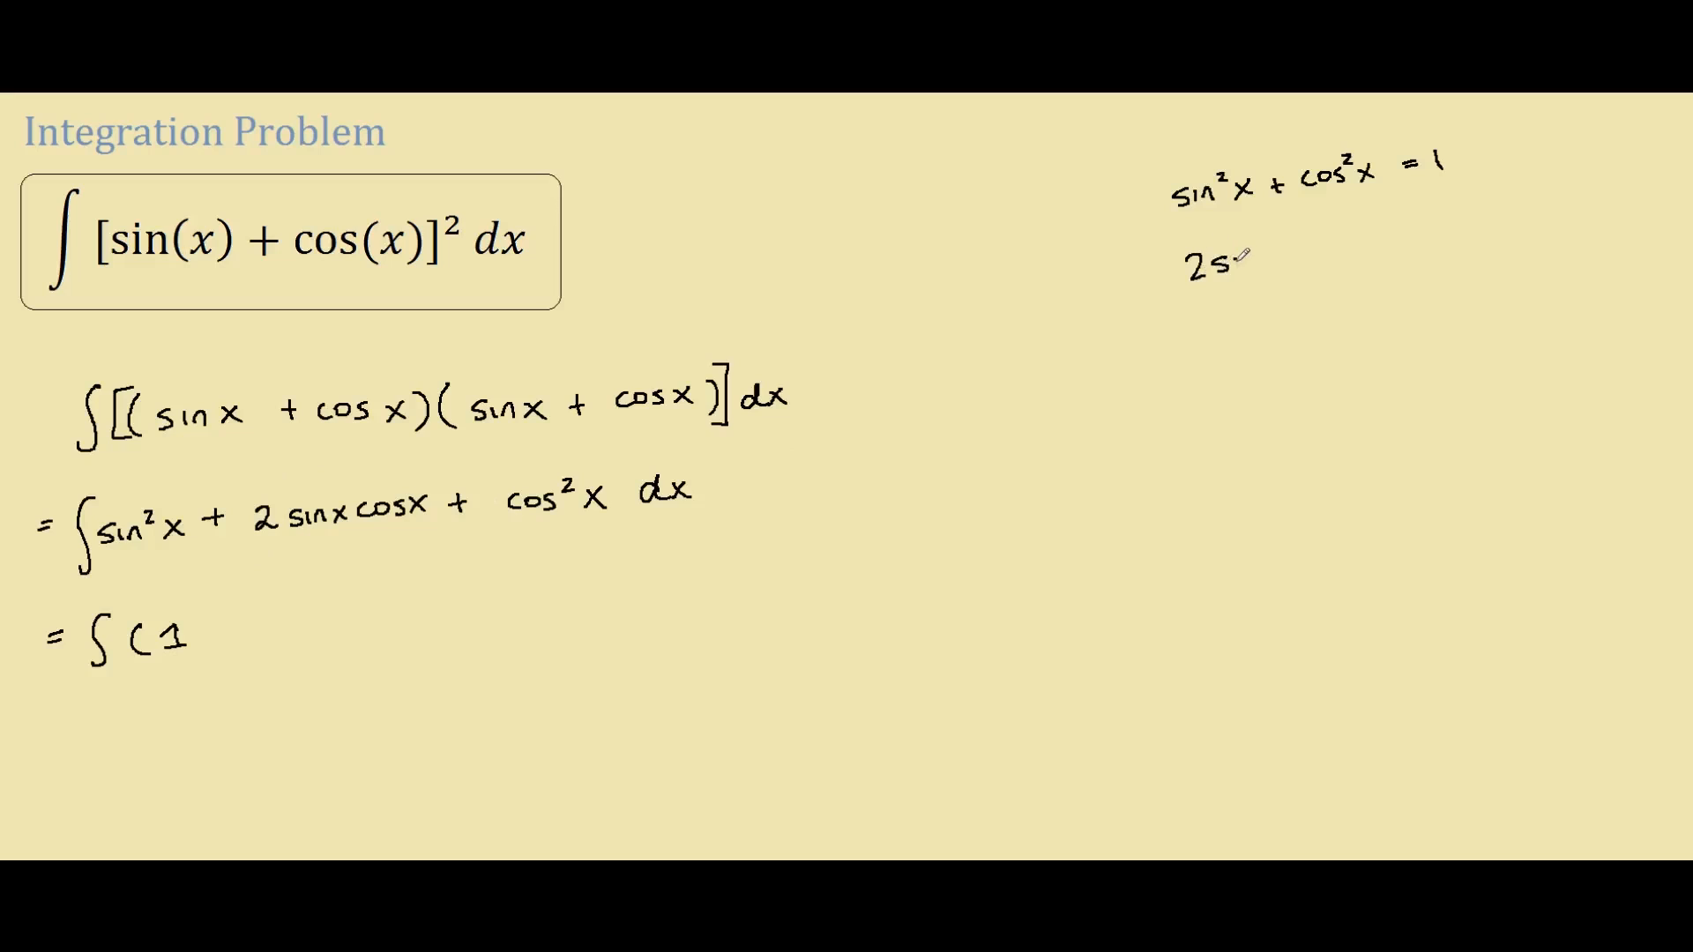
{"action": "type", "text": "sinxco"}
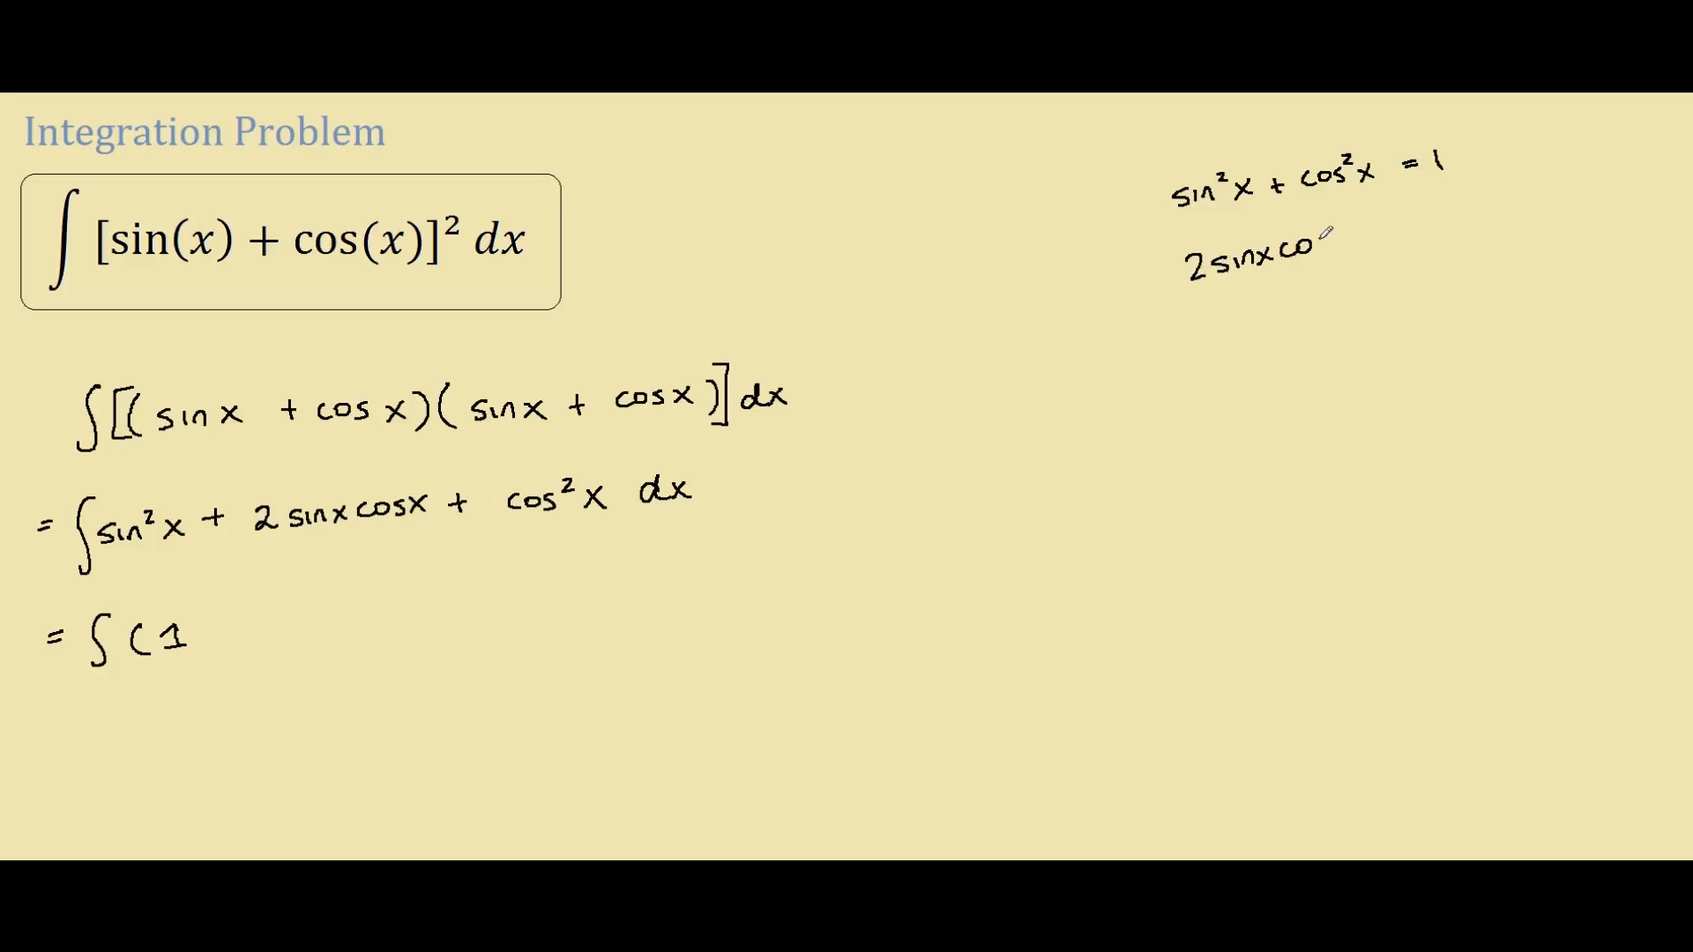
{"action": "type", "text": "sx ="}
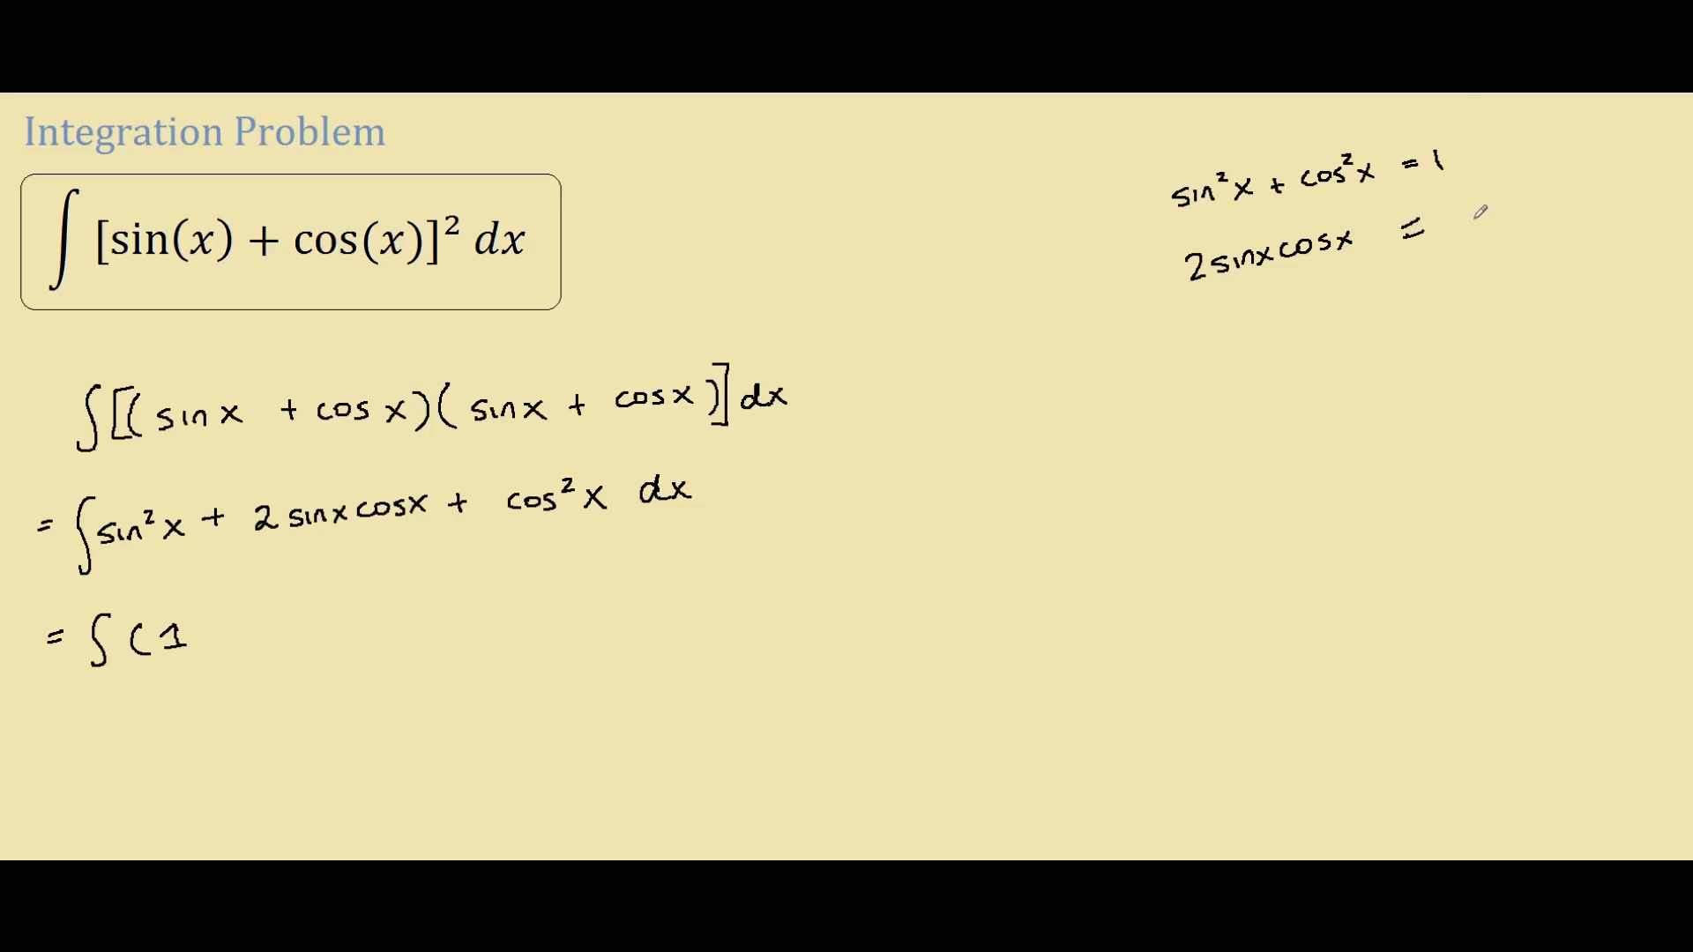
{"action": "type", "text": "Sin"}
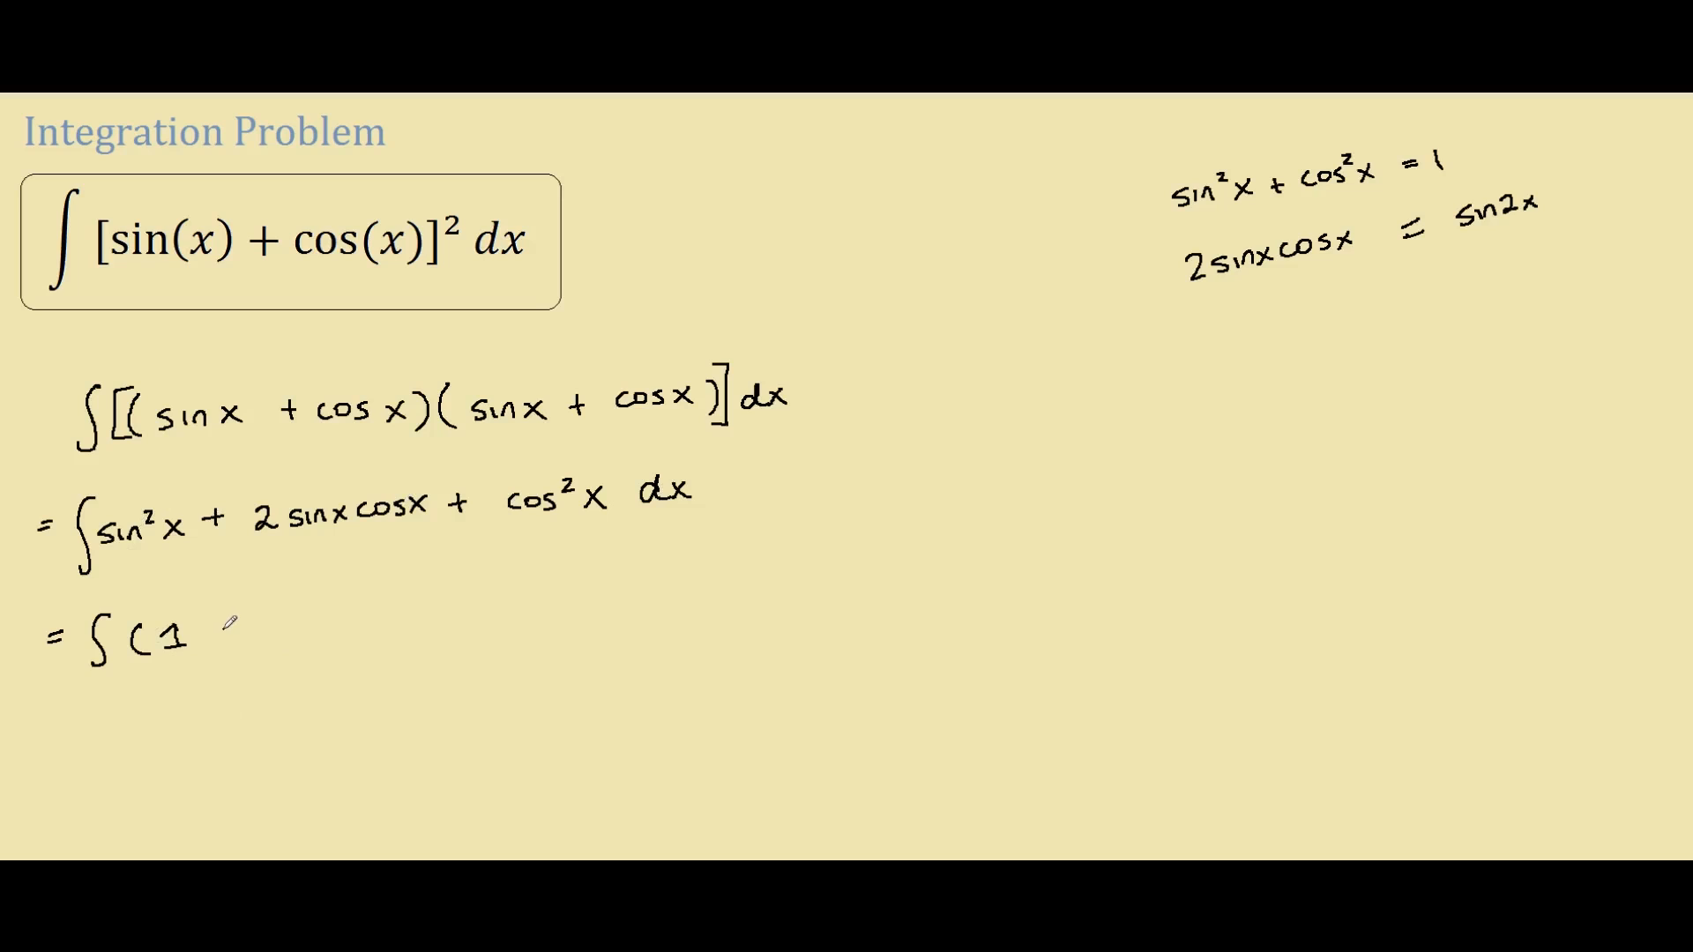
{"action": "type", "text": "+ s"}
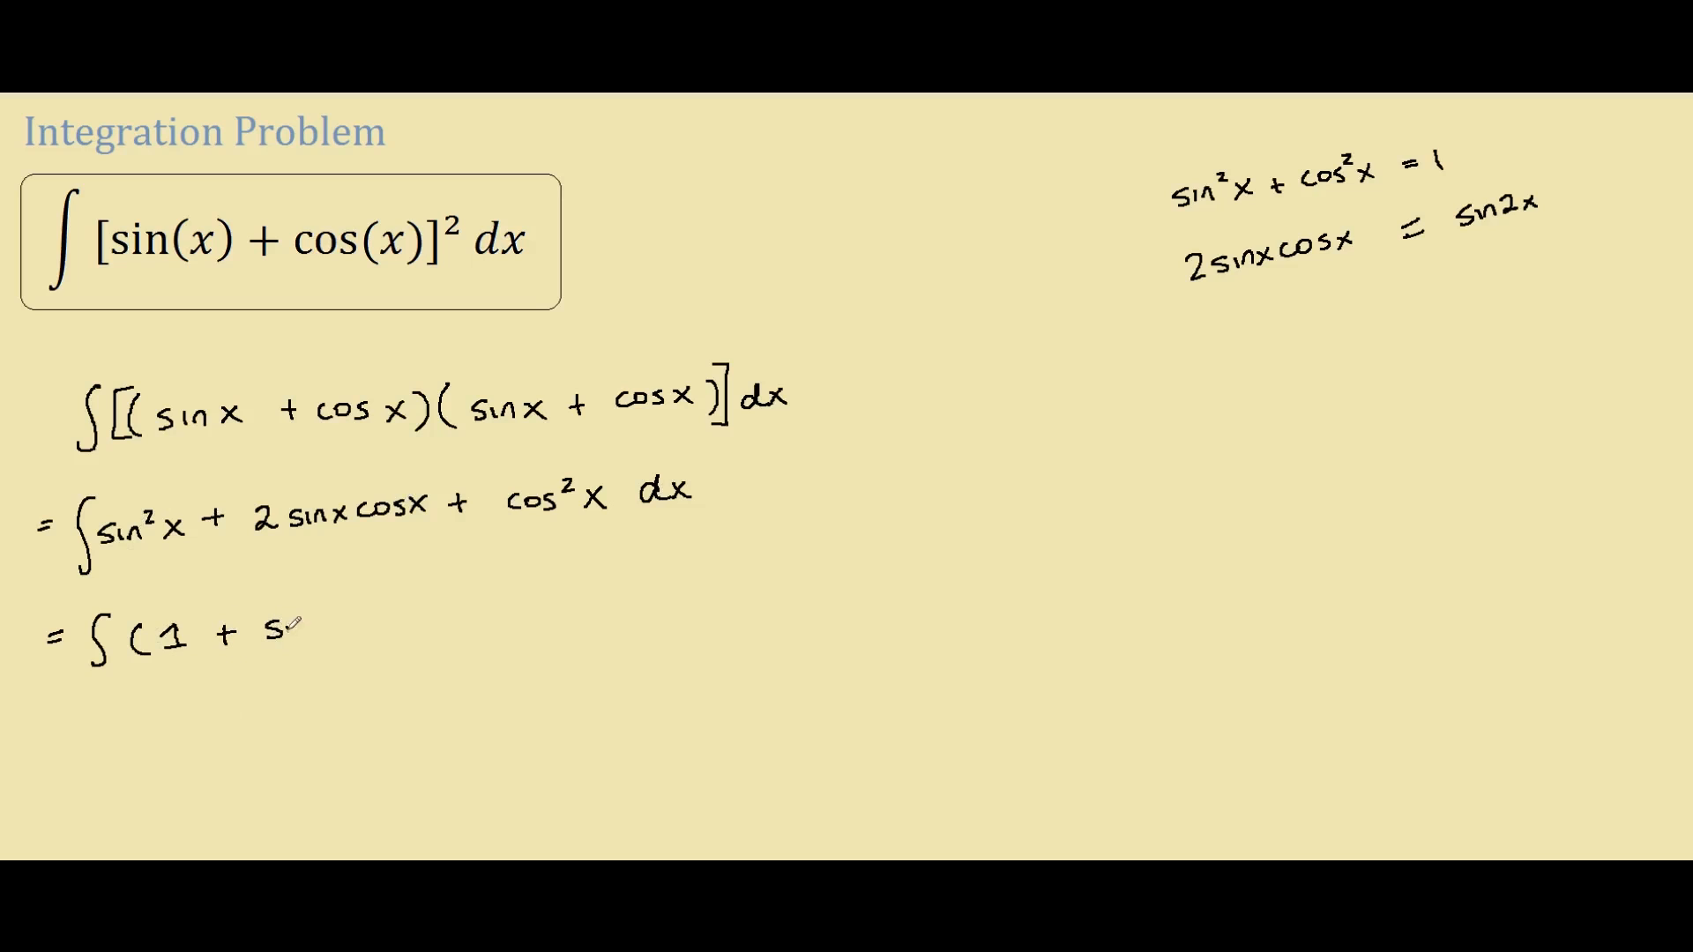
{"action": "type", "text": "sin 2x)"}
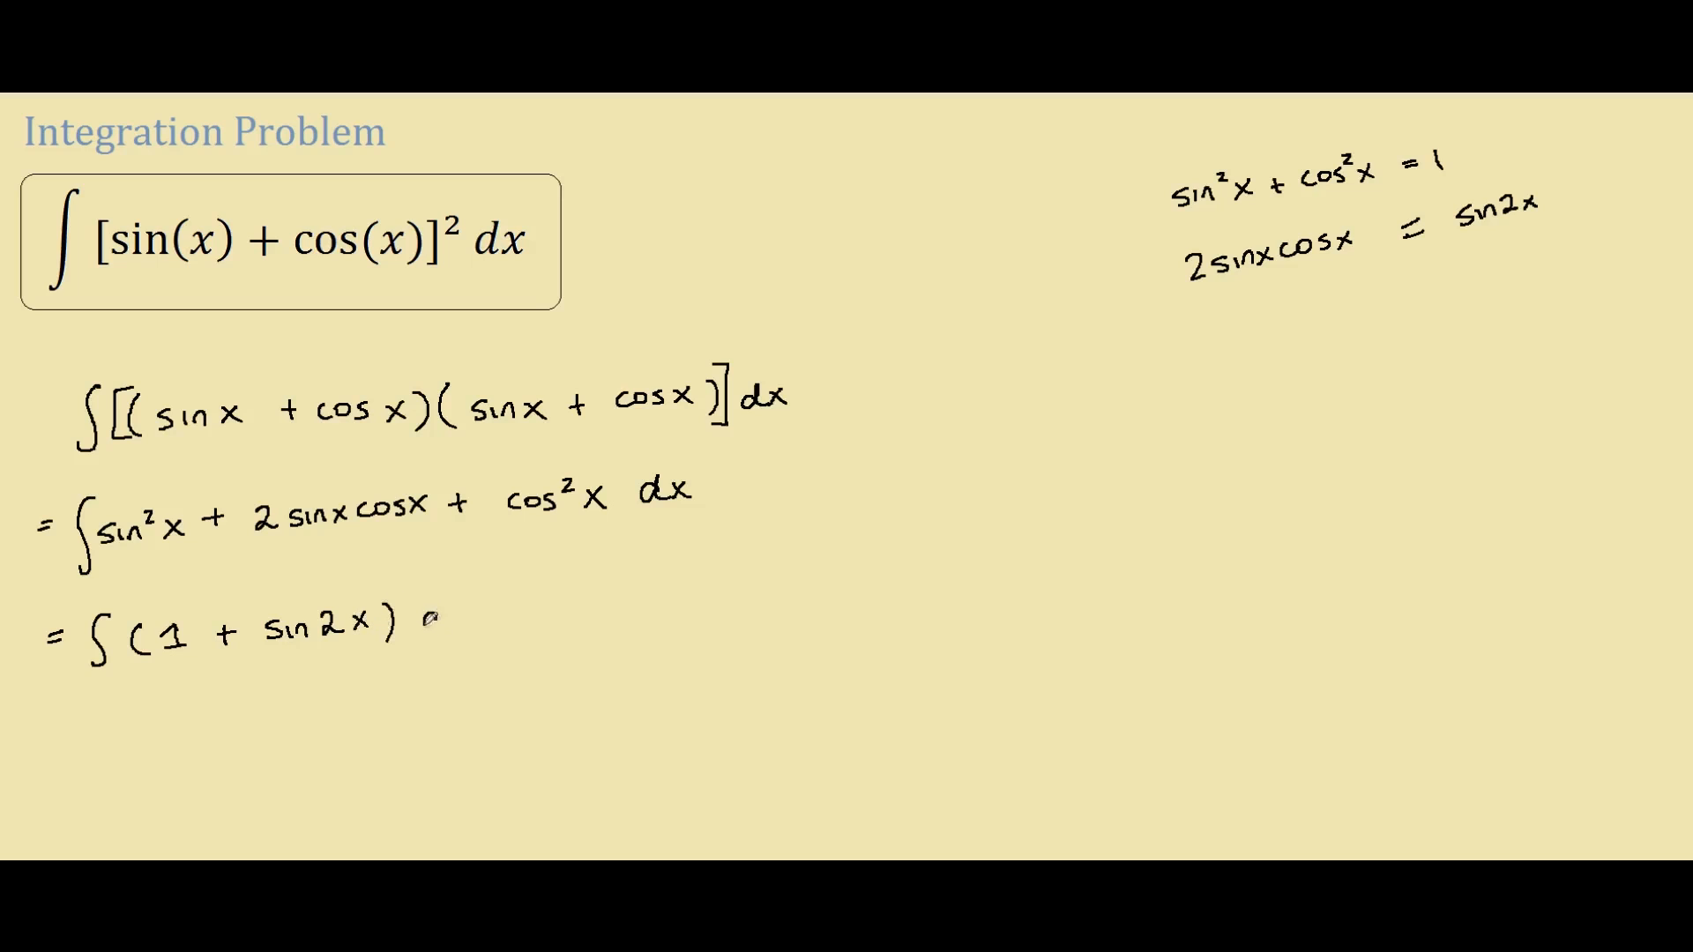
{"action": "type", "text": "dx"}
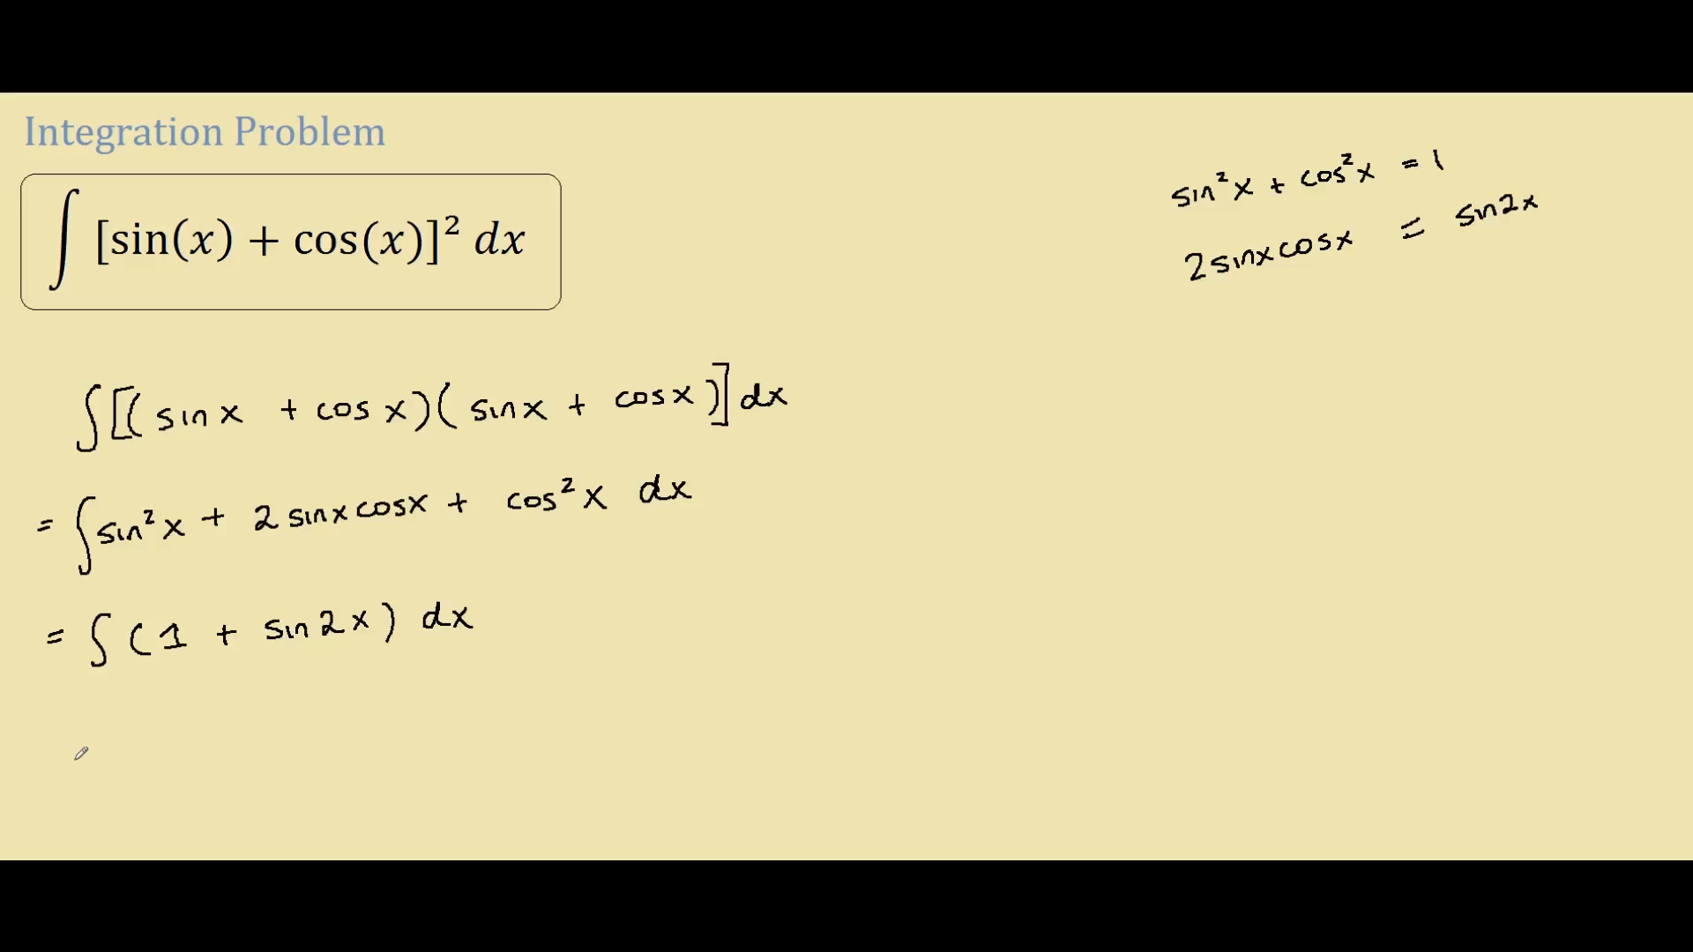
{"action": "type", "text": "="}
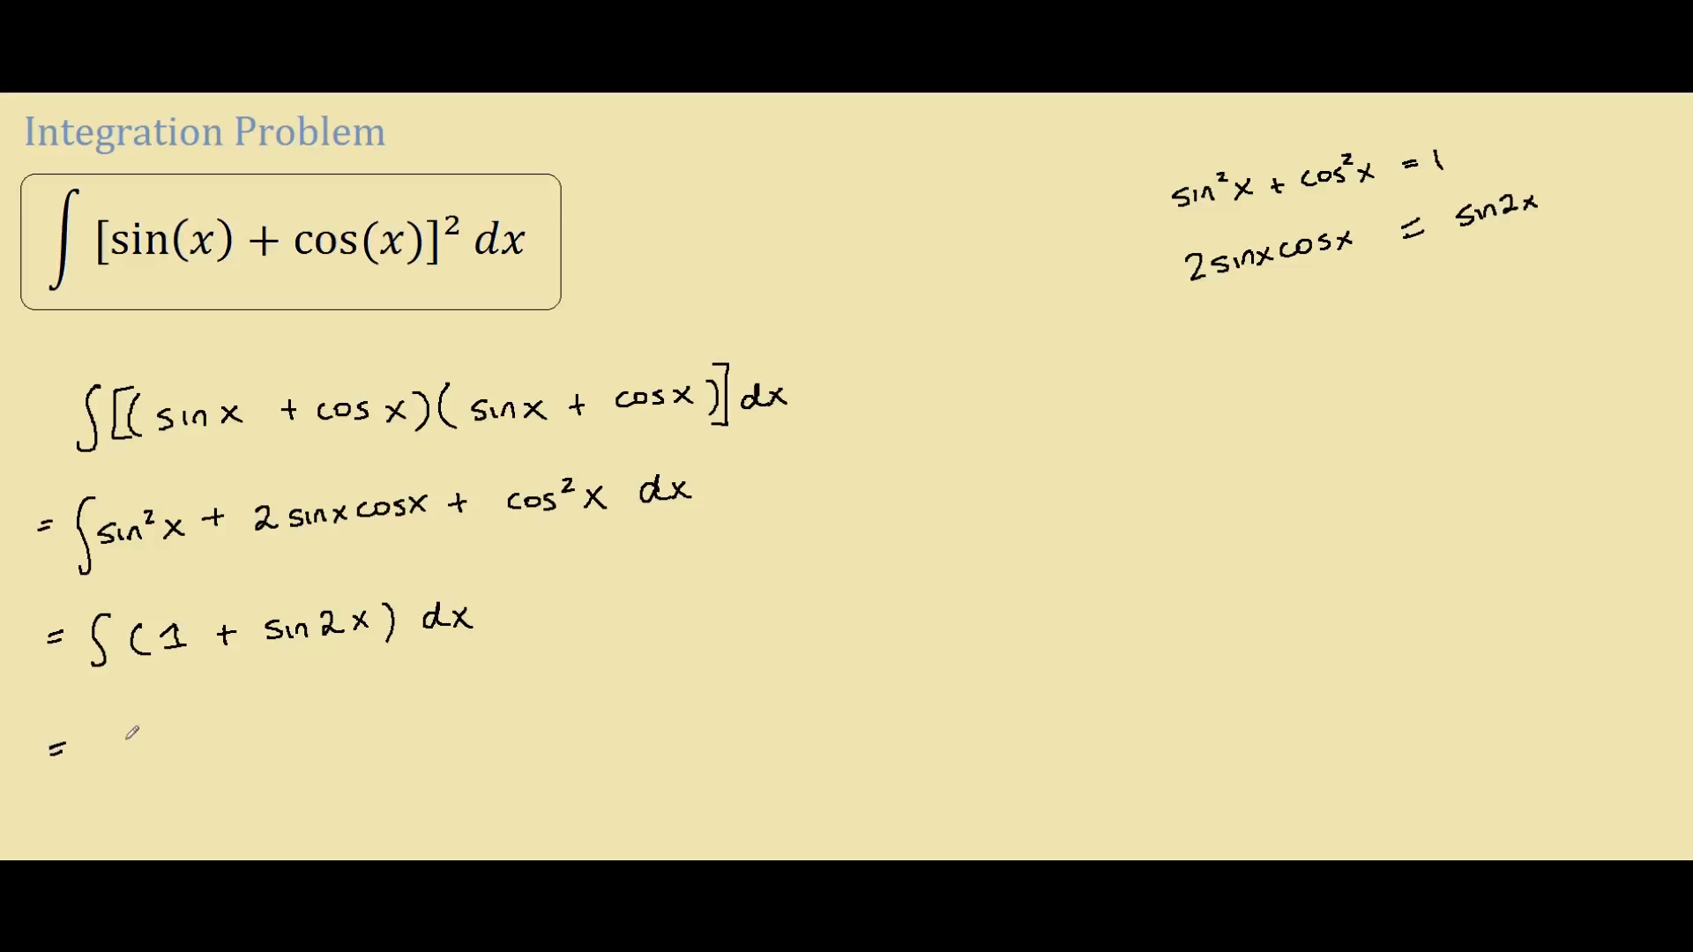
{"action": "type", "text": "x"}
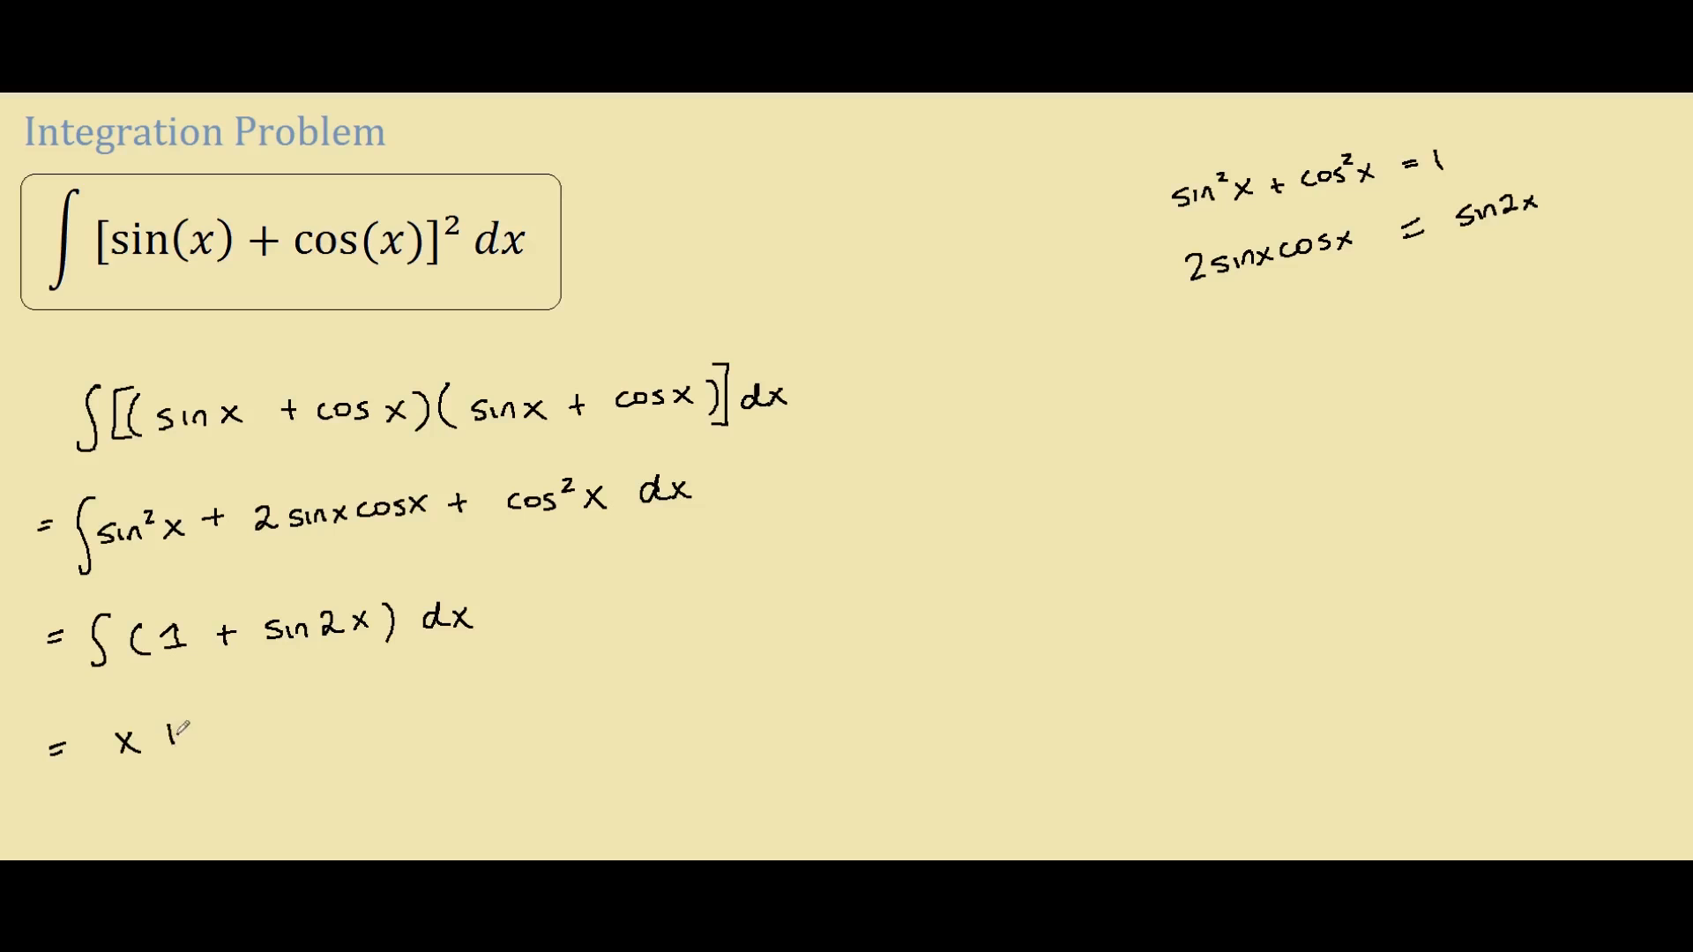
{"action": "type", "text": "+ cos2x"}
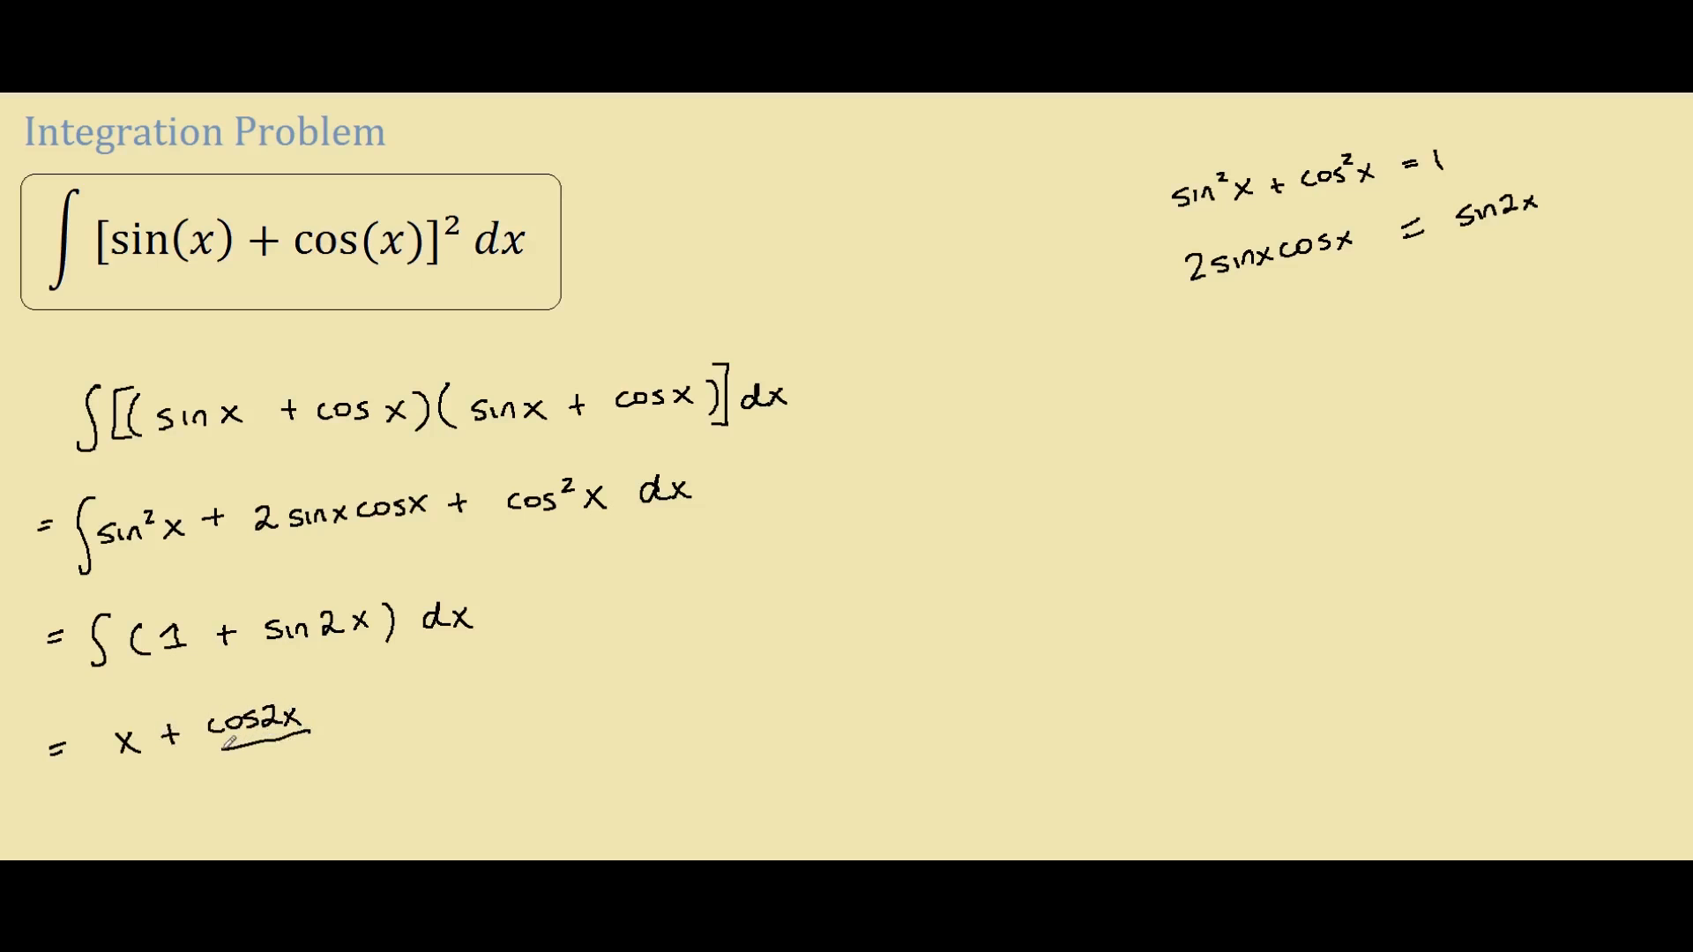
{"action": "type", "text": "2"}
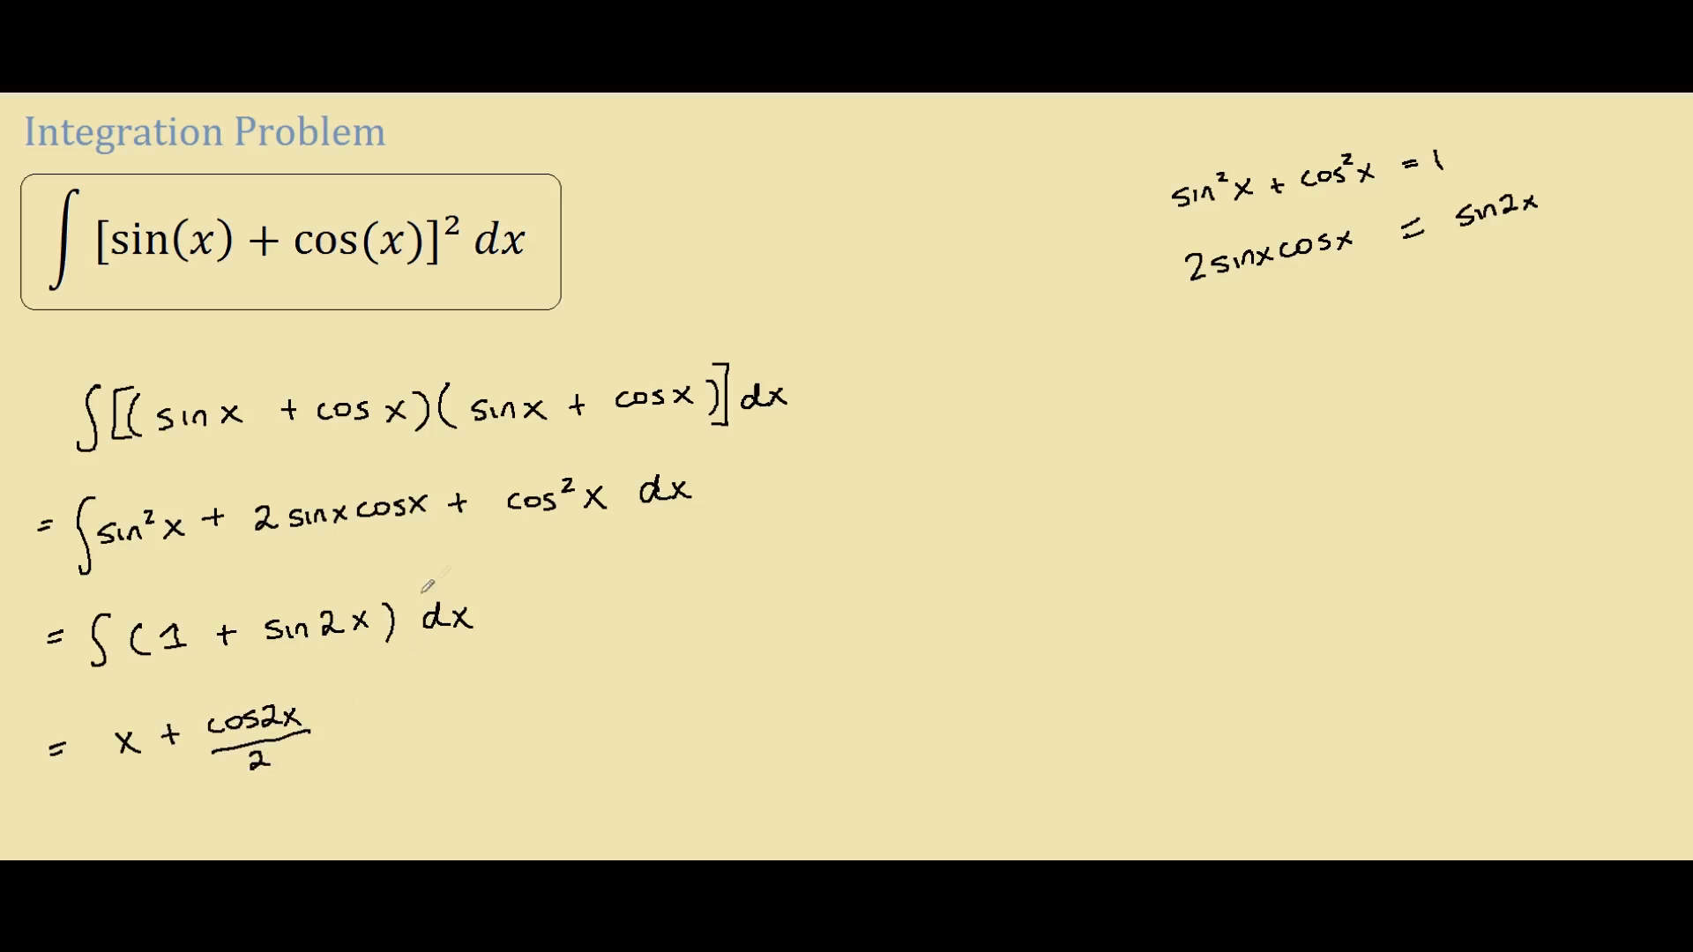